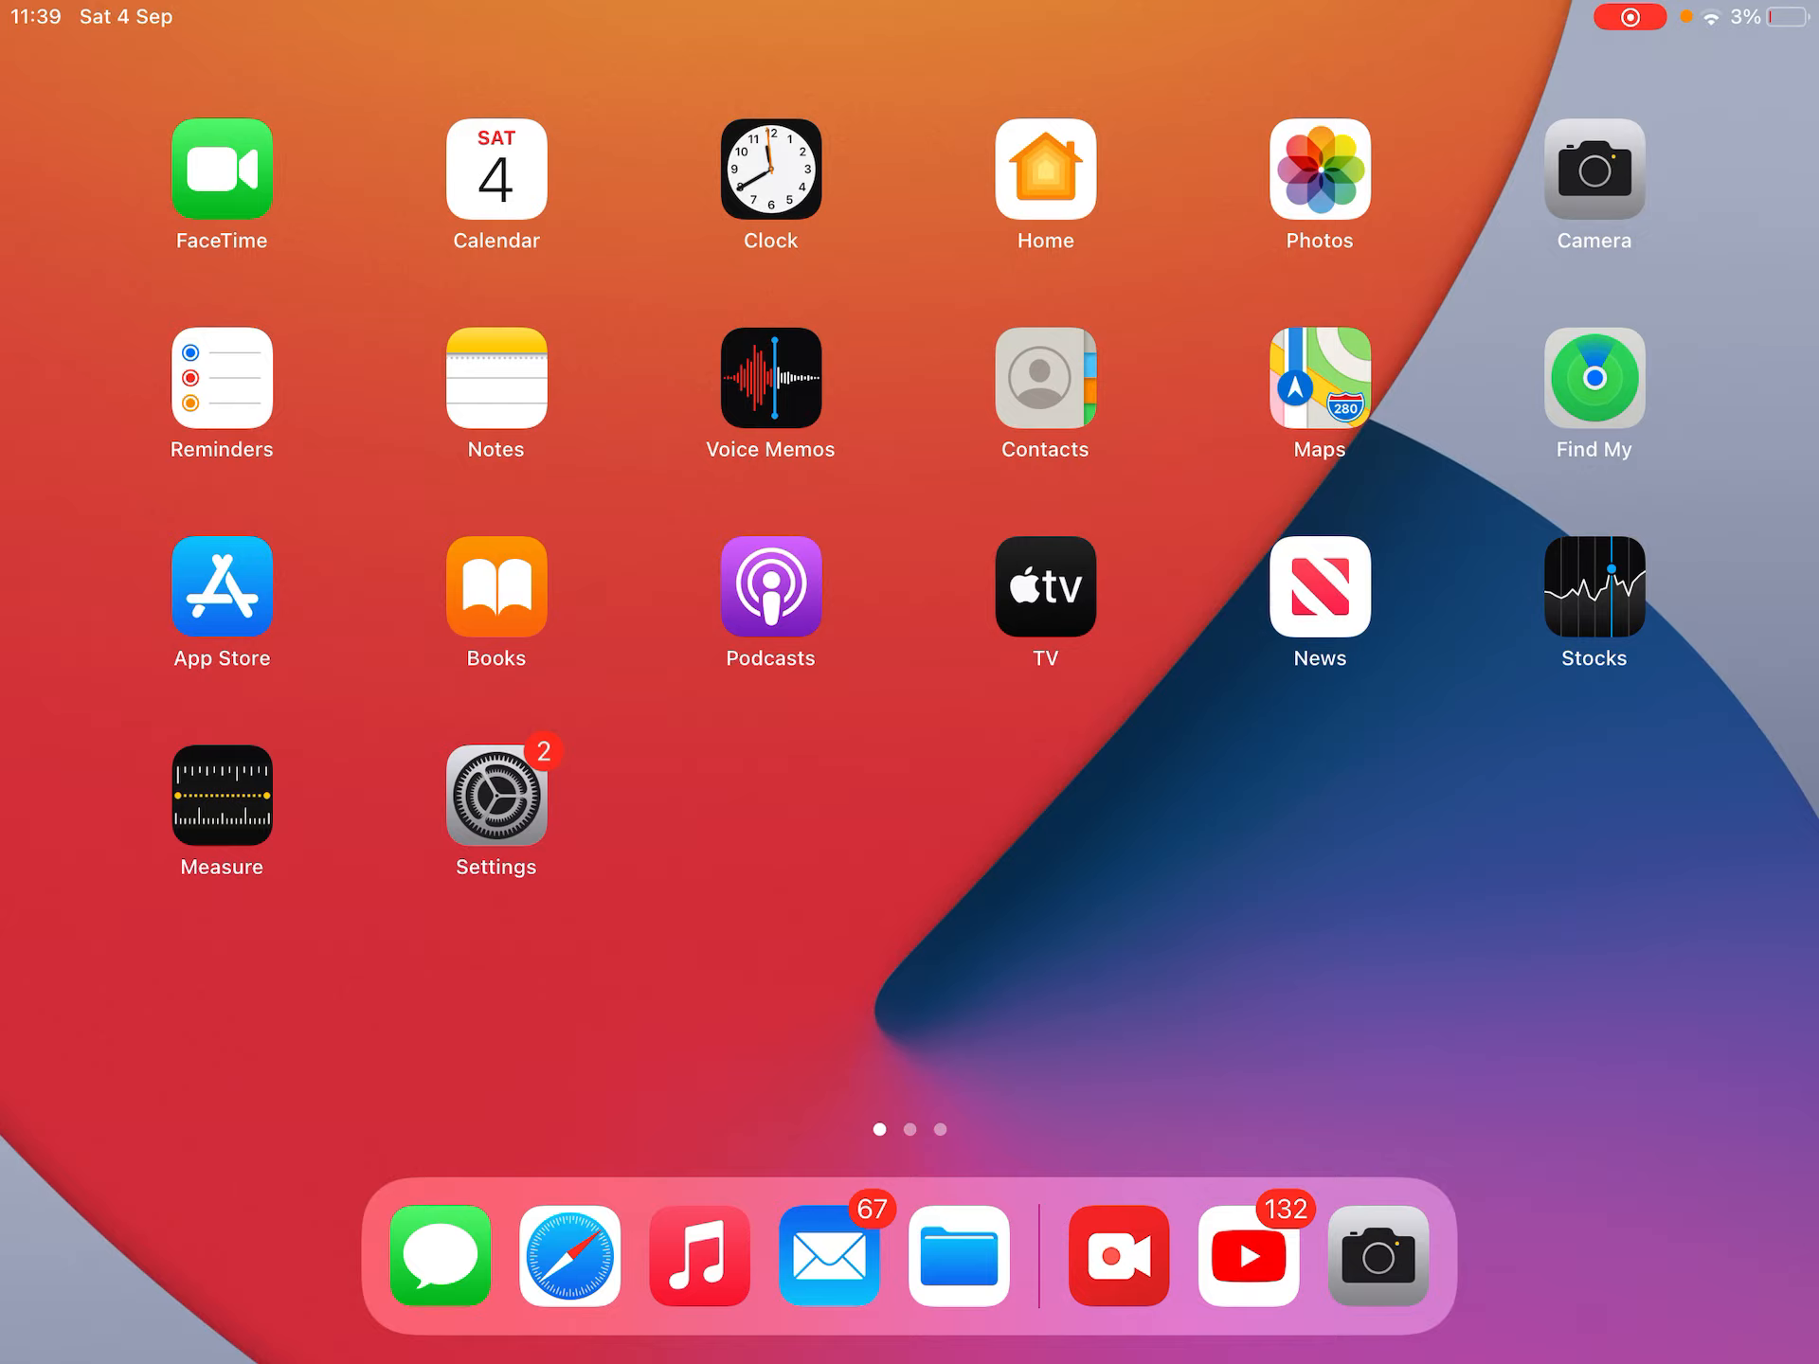
# Step: Launch Safari from the Home Screen dock
pyautogui.click(566, 1256)
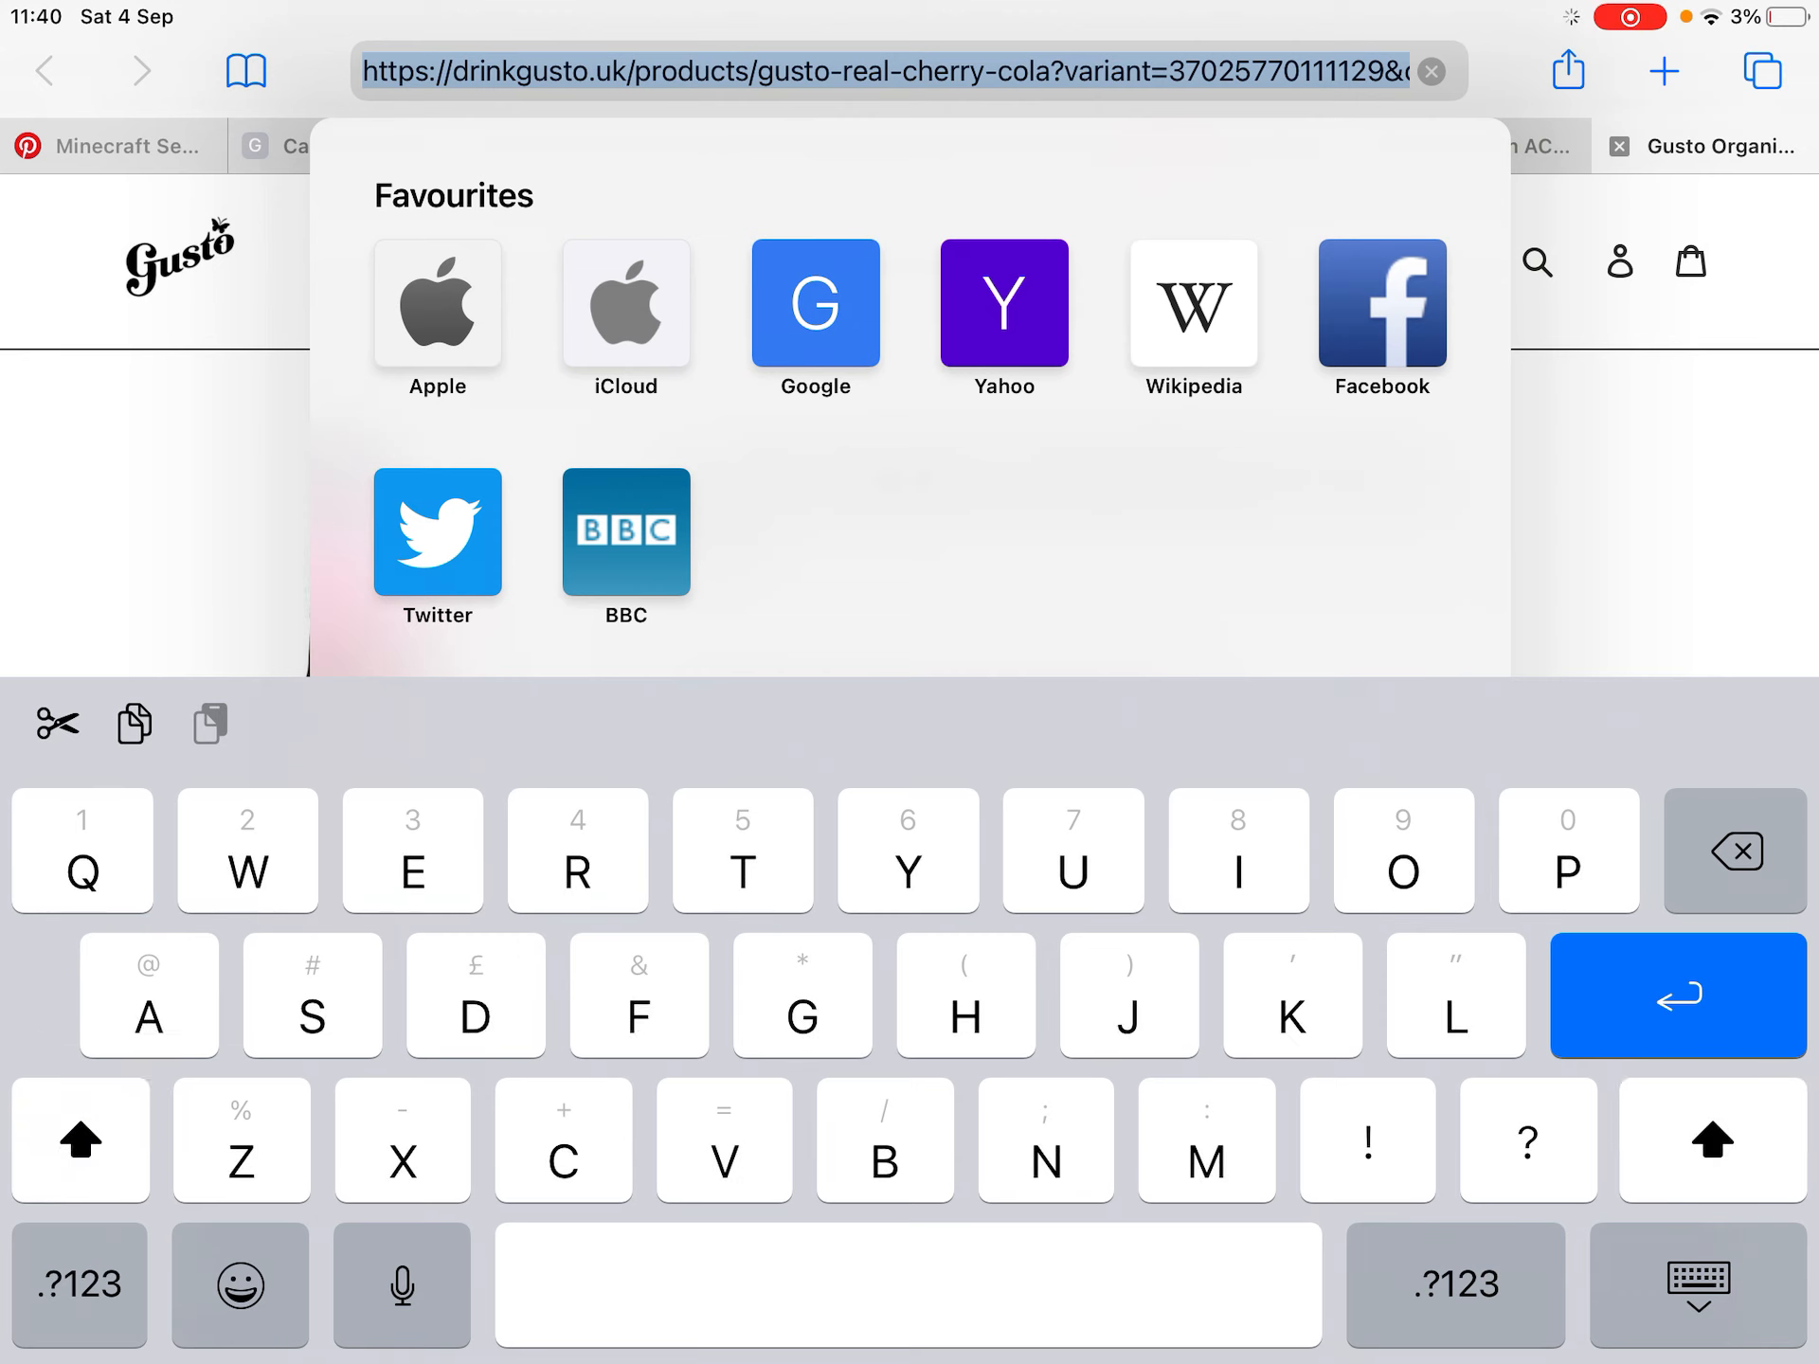
# Step: Clear the address field after typing 'su' so it sits empty for new text
pyautogui.write('su')
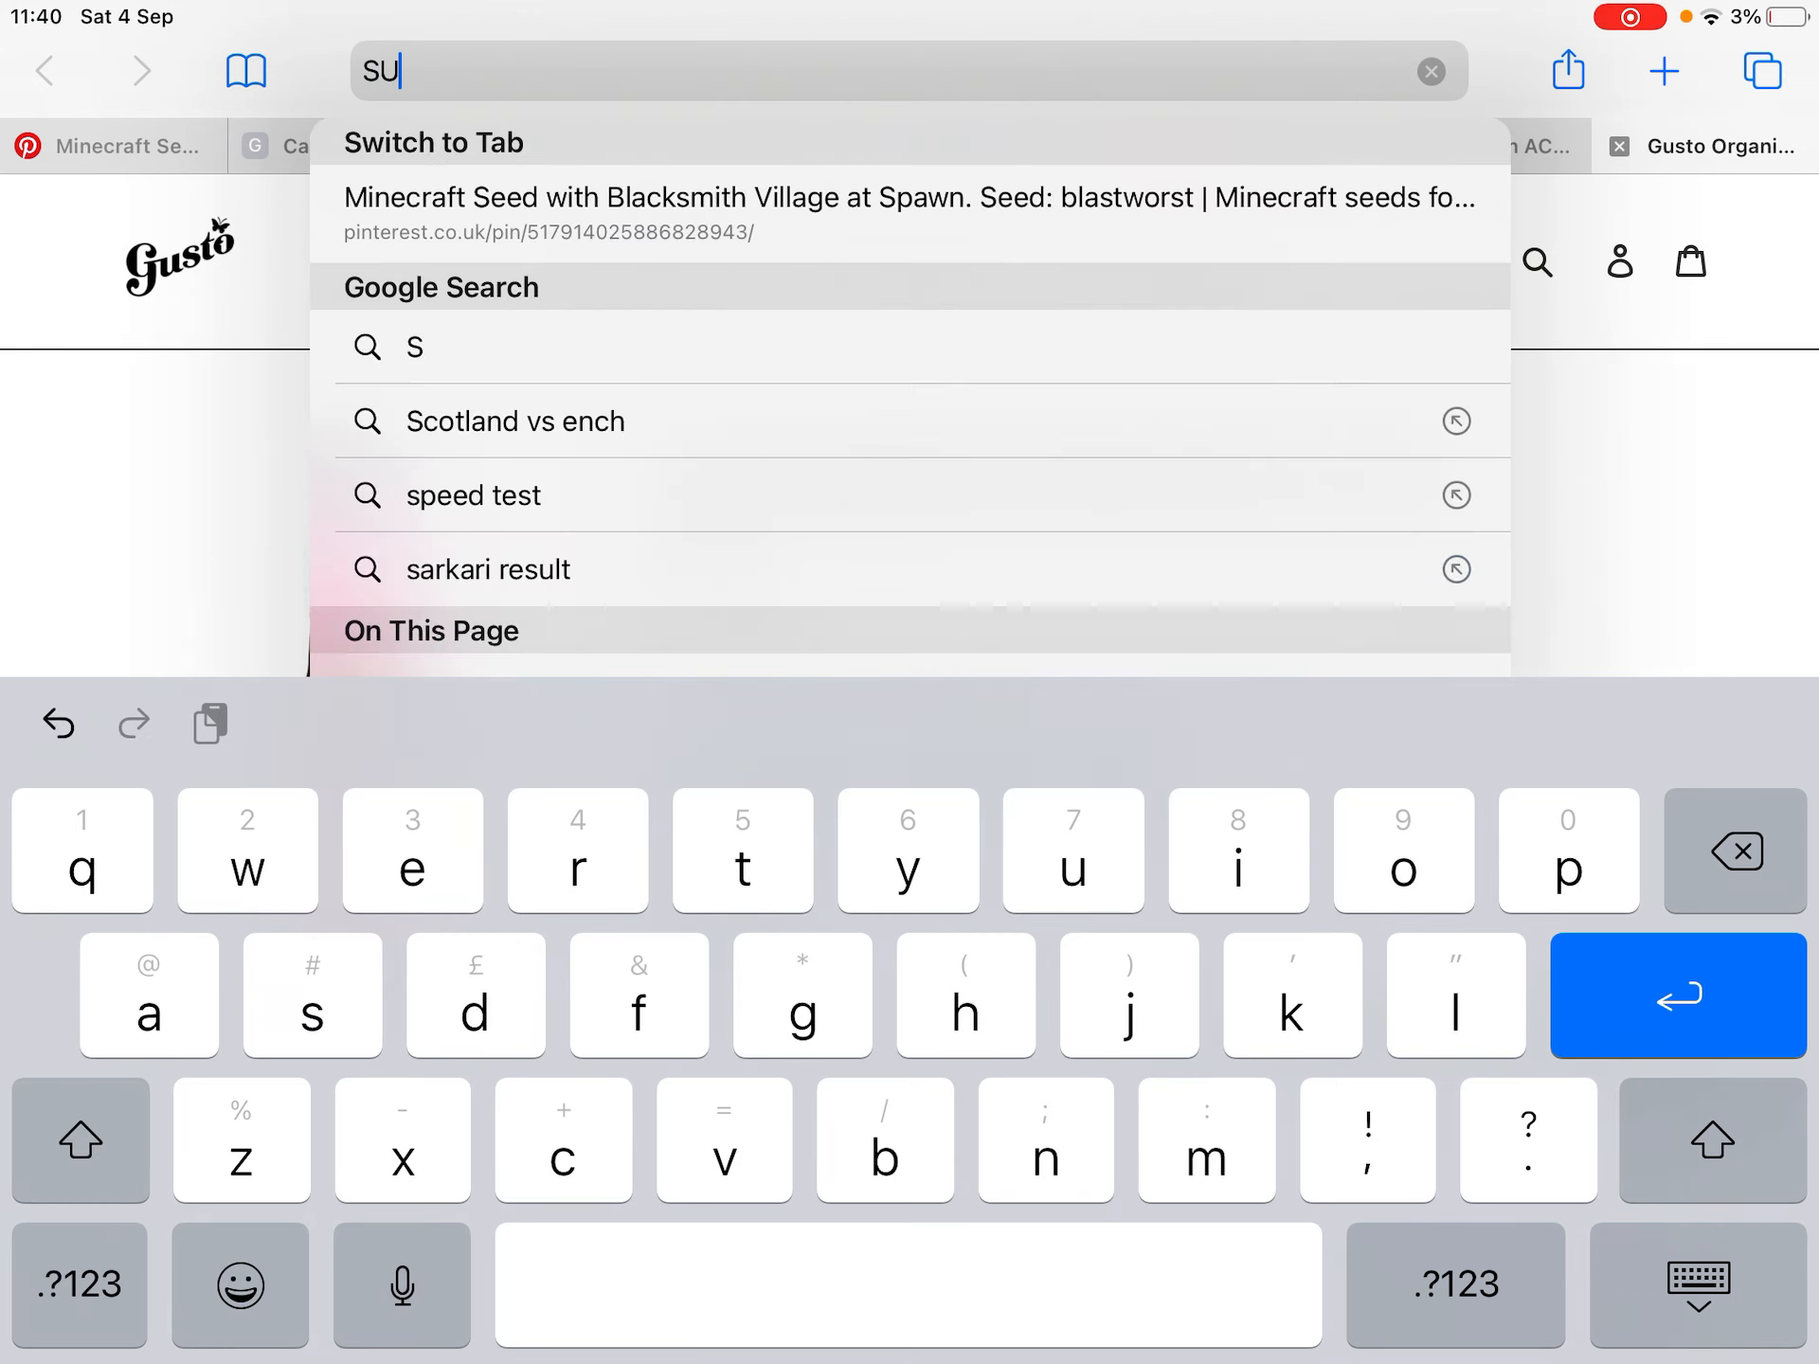
pyautogui.press('backspace')
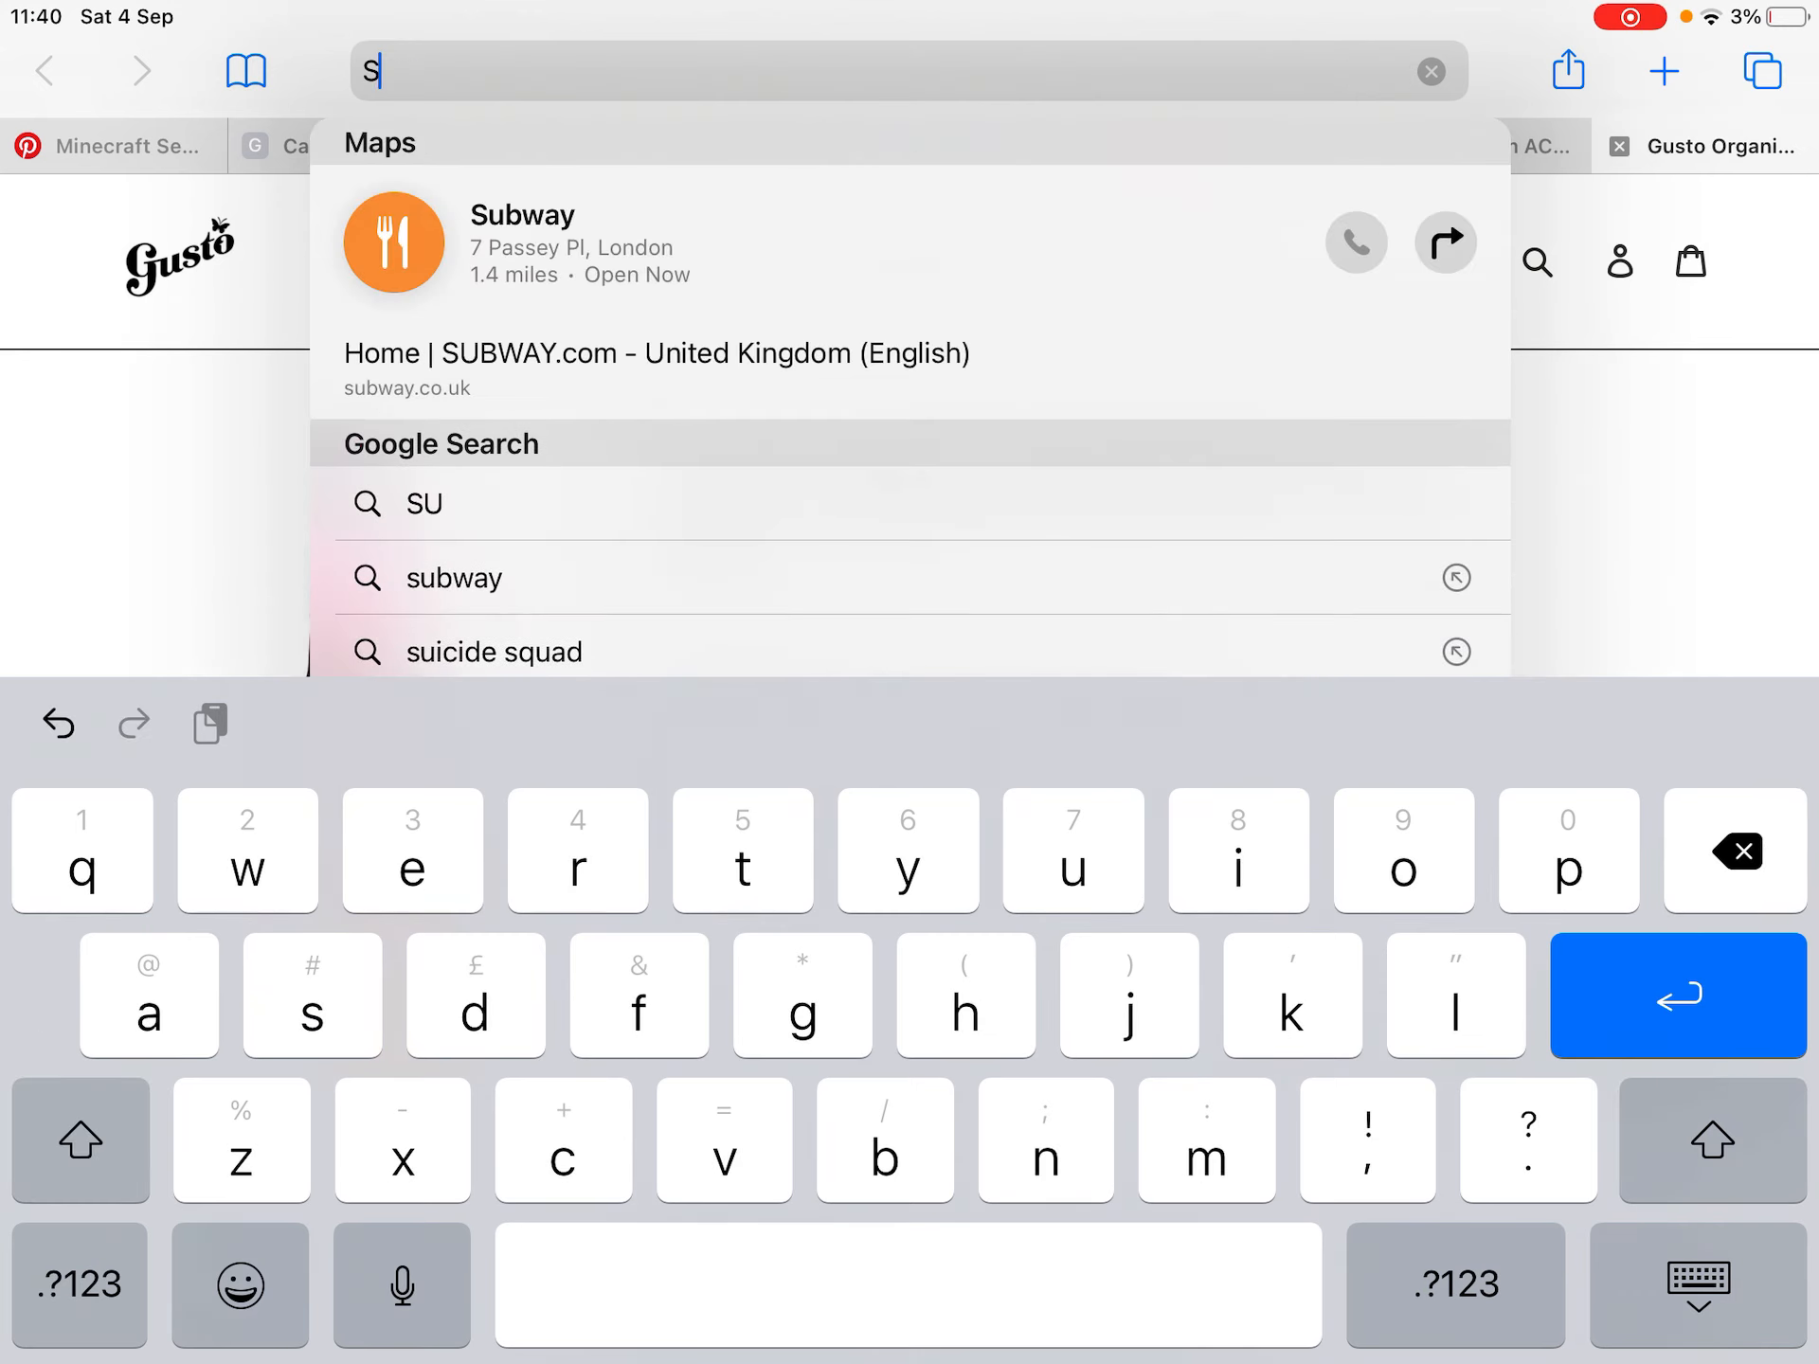
pyautogui.click(1432, 70)
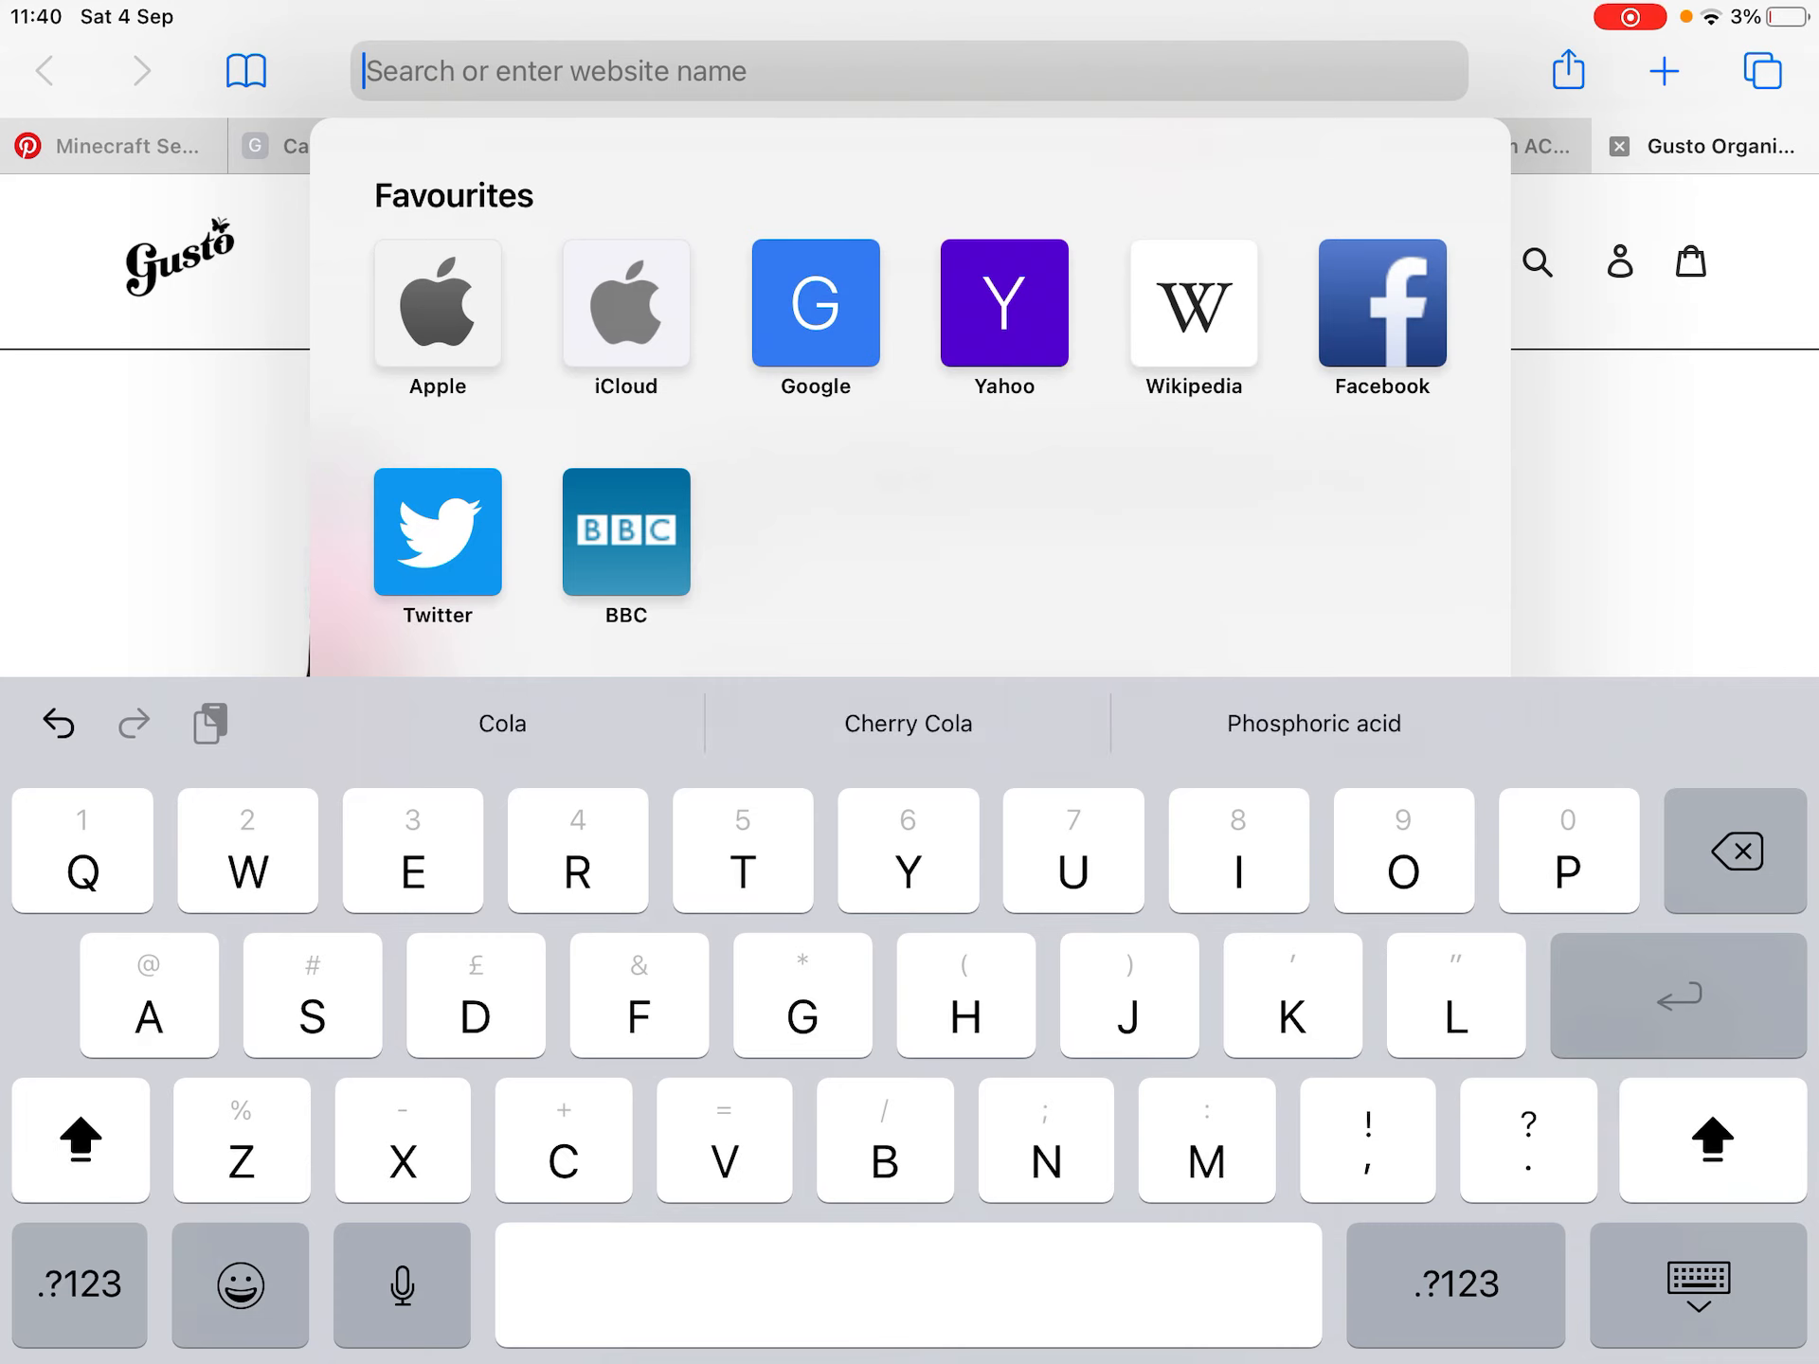
# Step: Toggle Shift on the keyboard and type 'SUB' in capitals as a test
pyautogui.click(79, 1141)
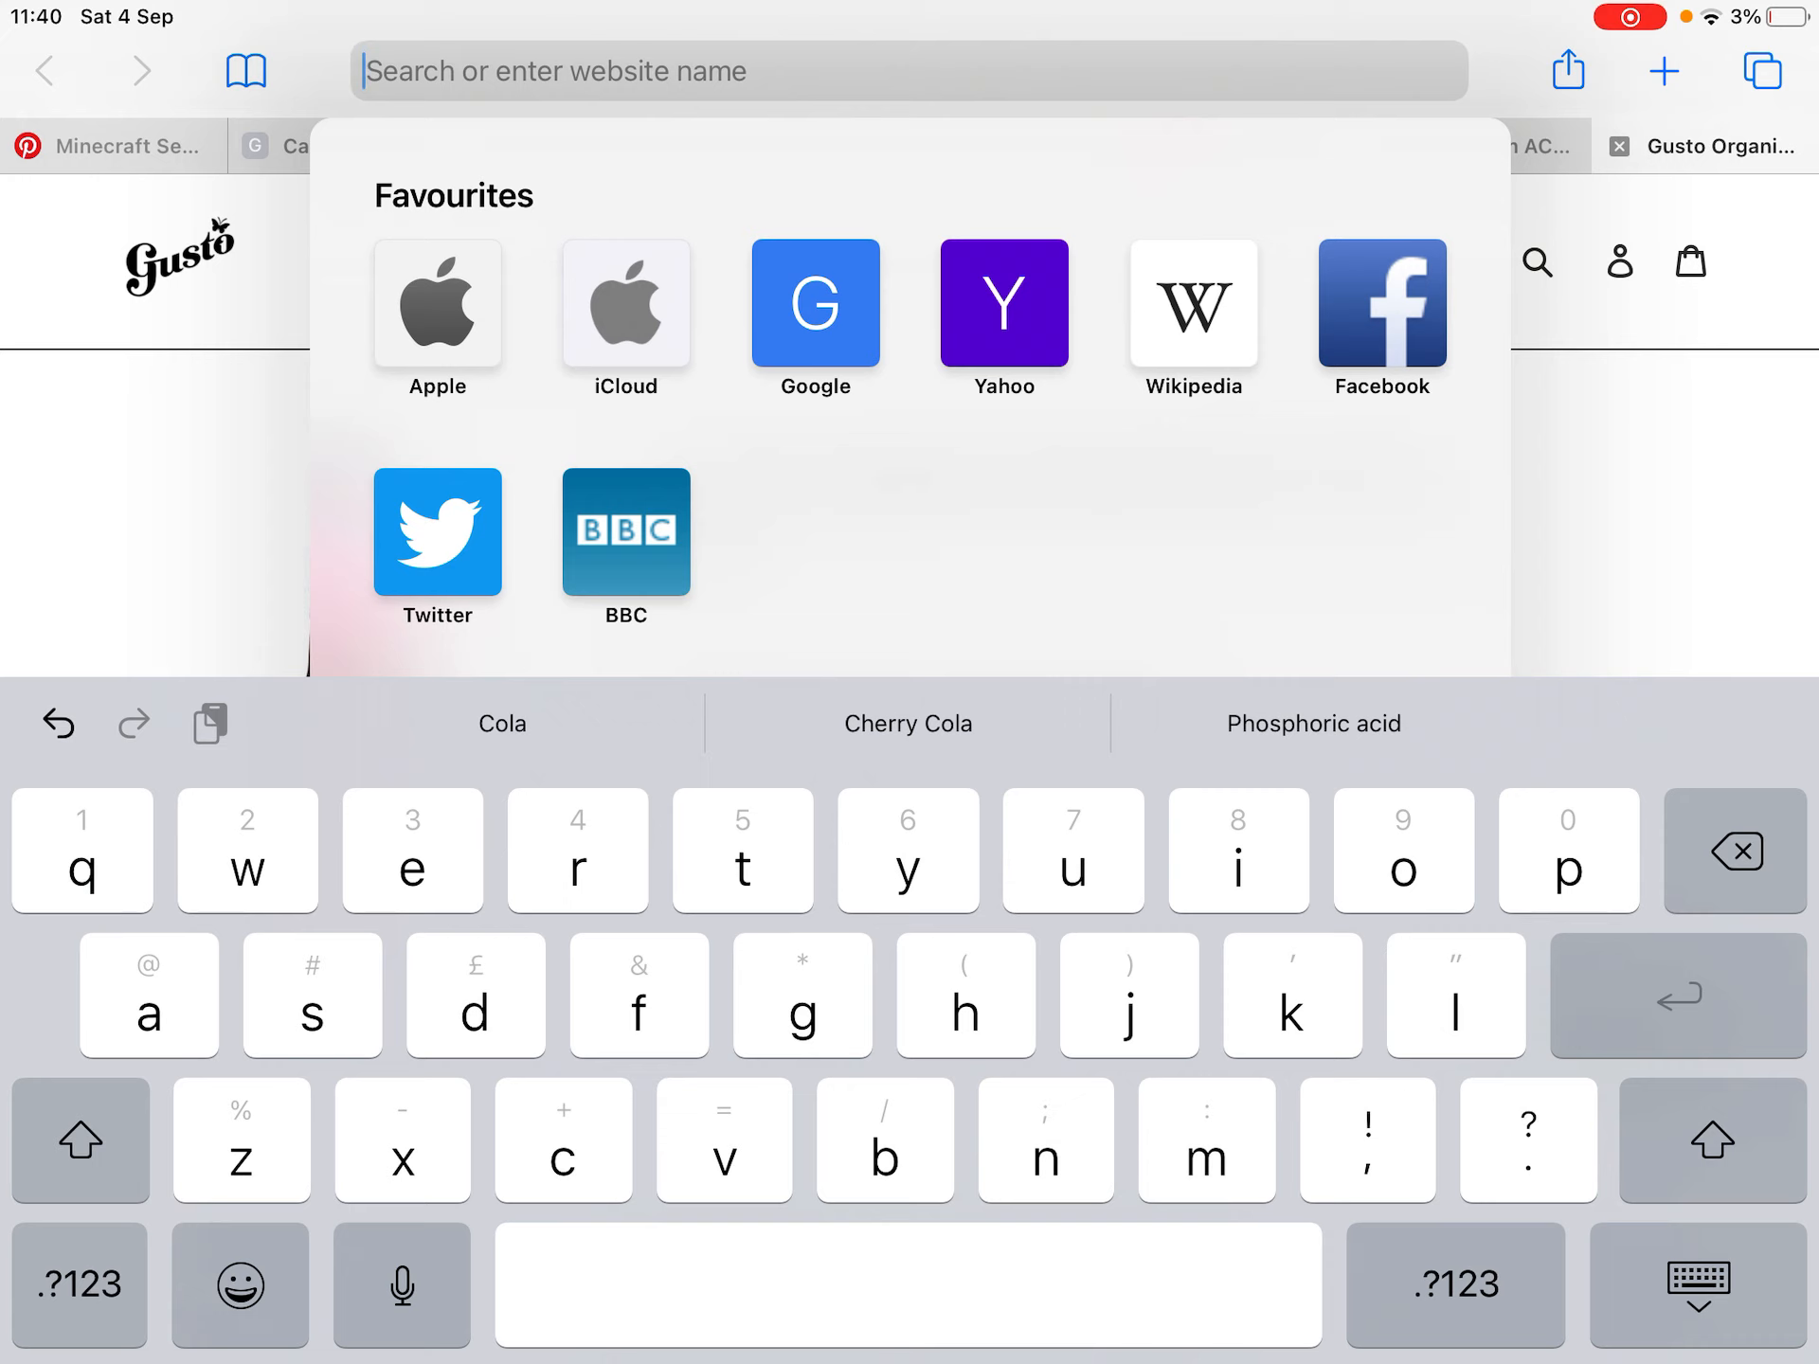
pyautogui.click(79, 1139)
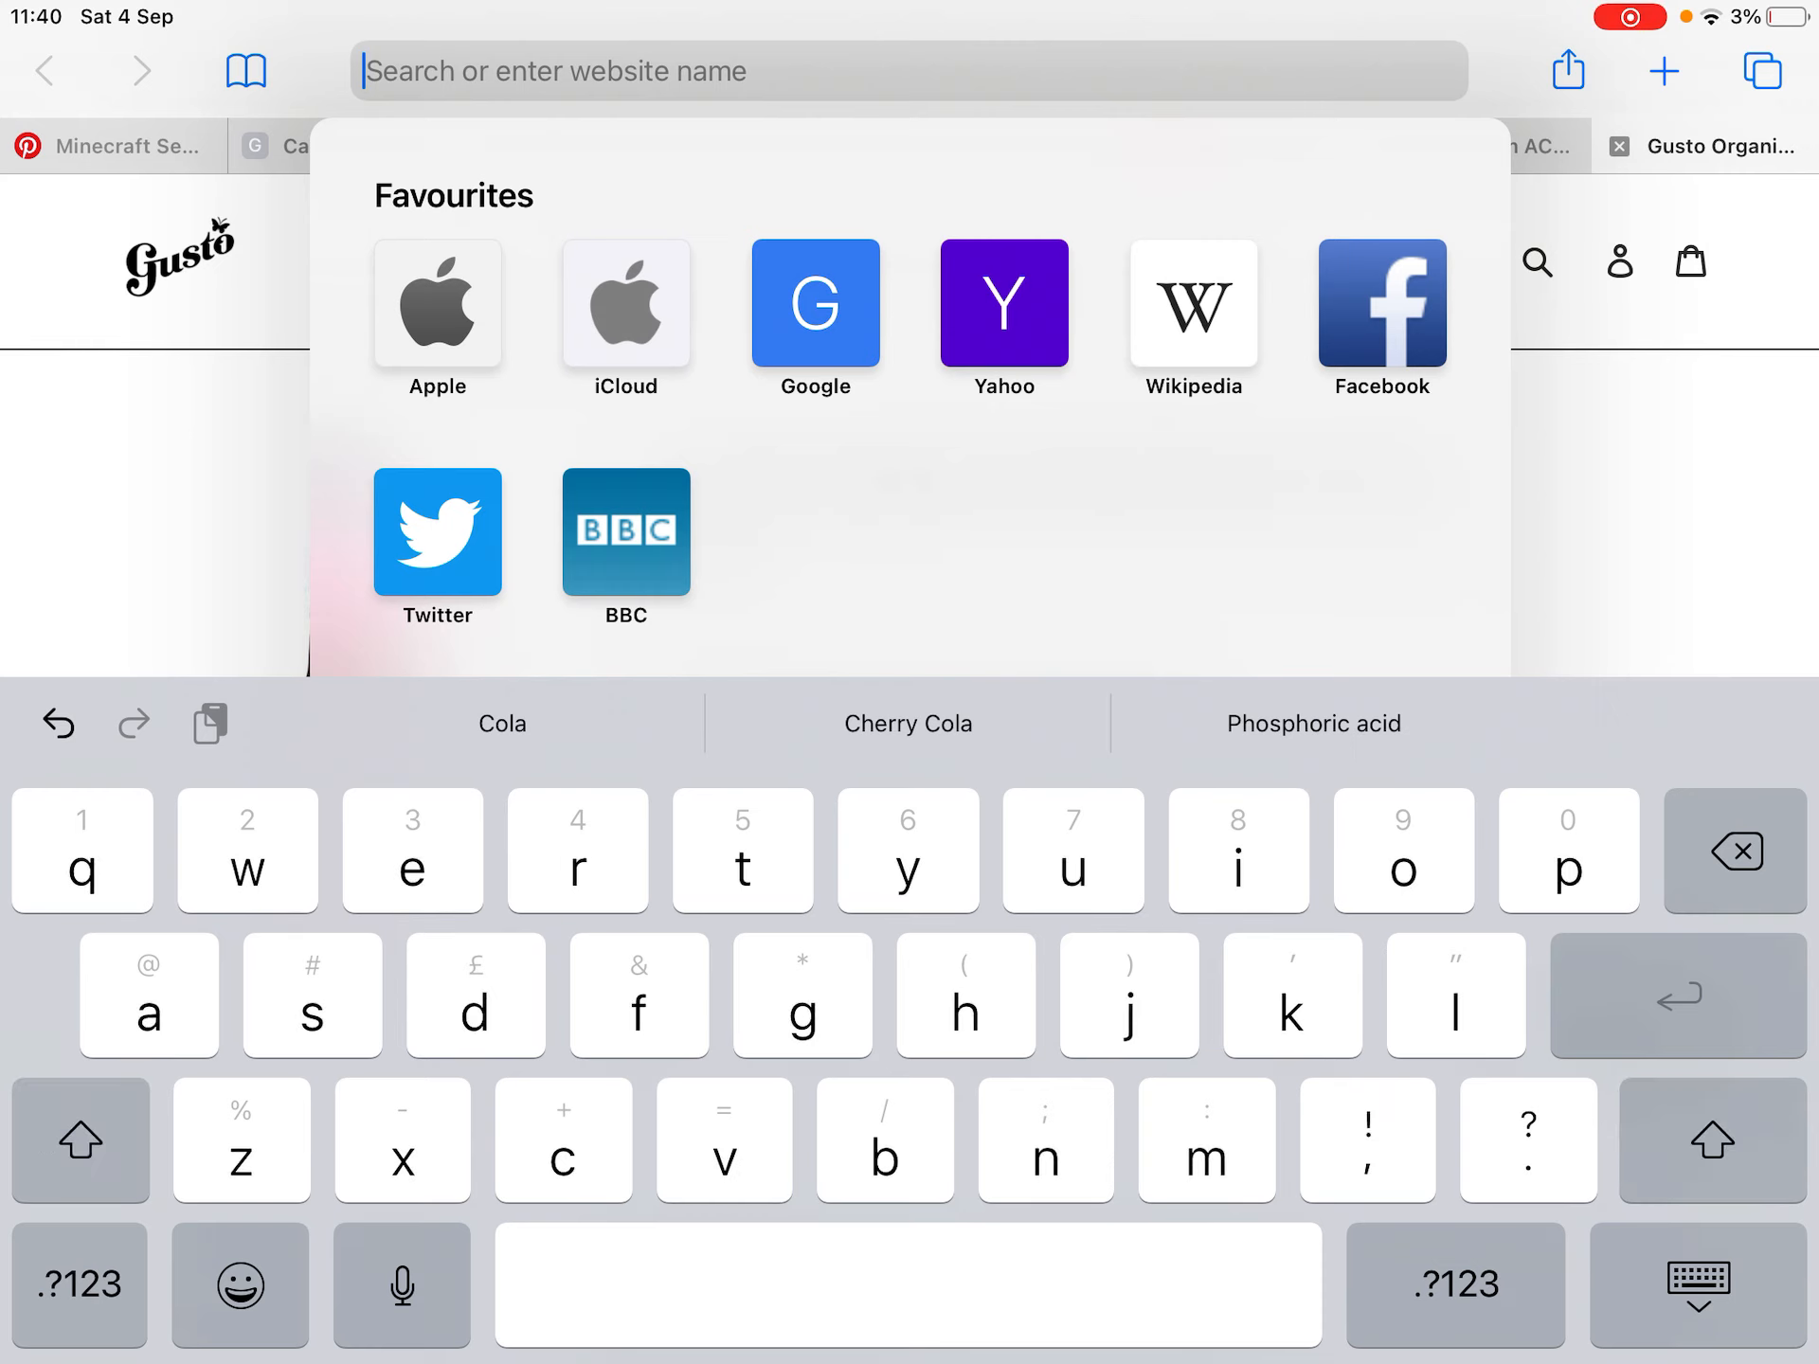
pyautogui.click(79, 1141)
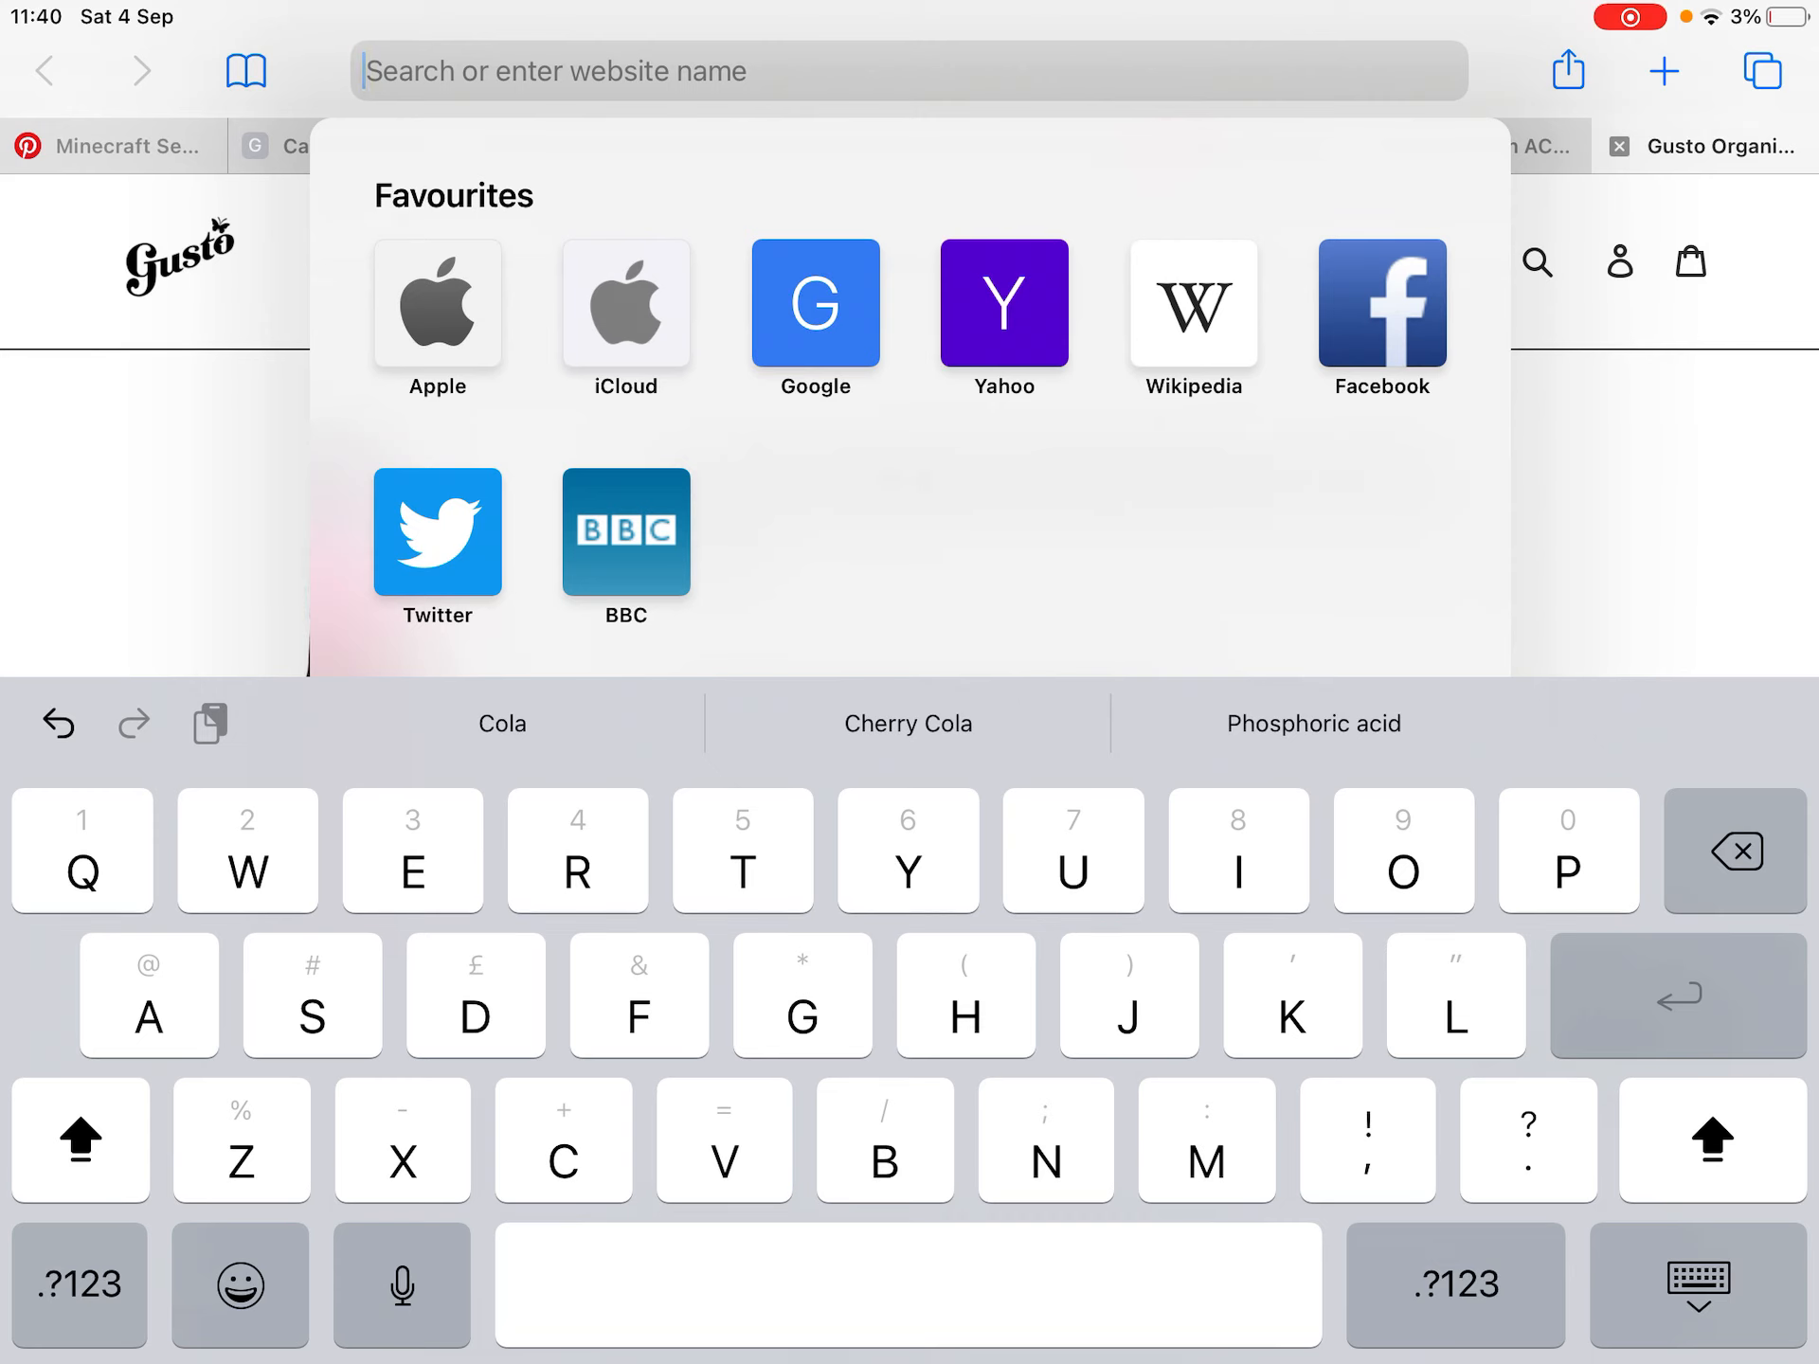
pyautogui.write('SUB')
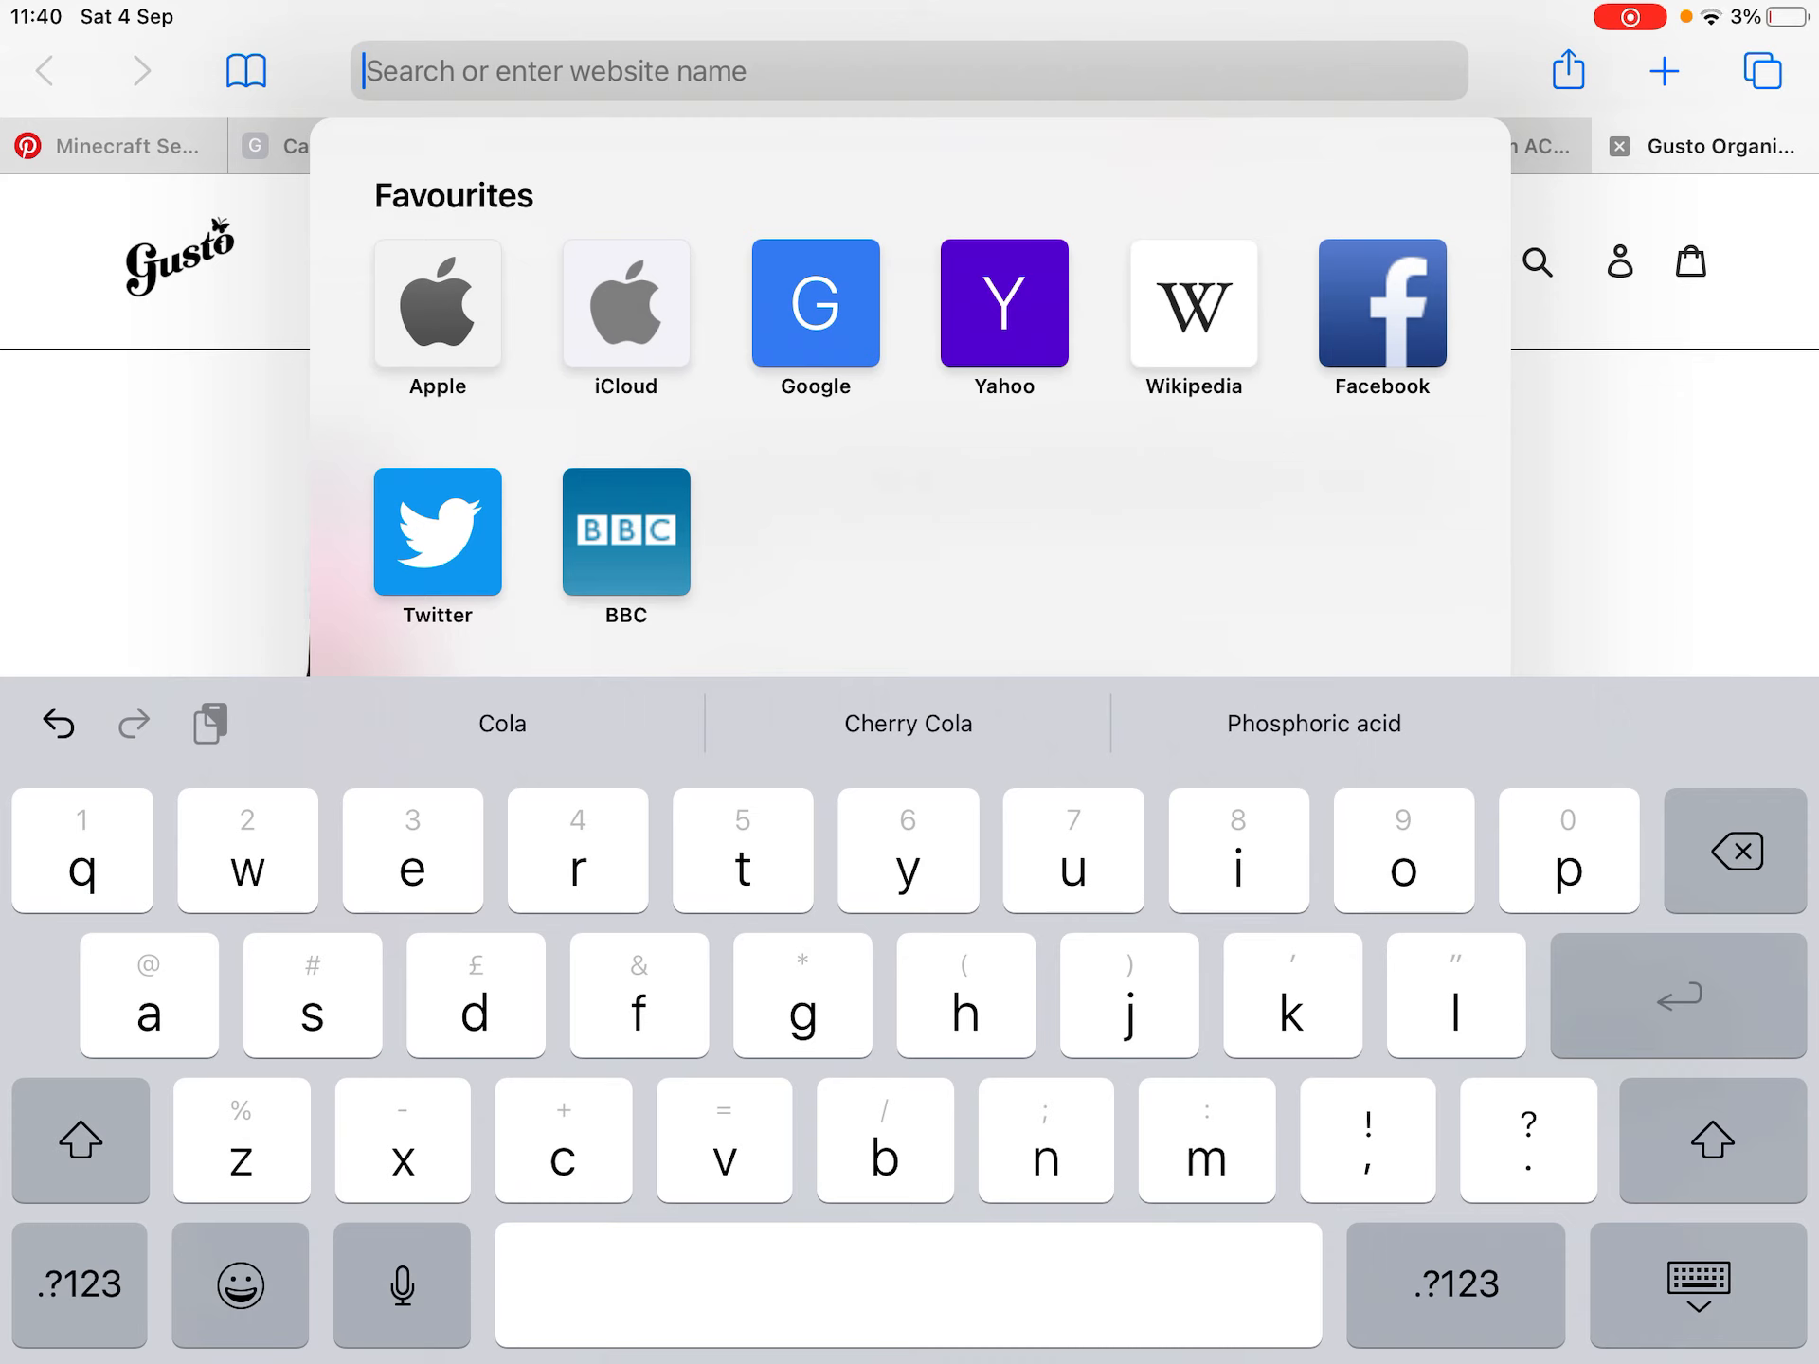
# Step: Double-tap Shift to lock the keyboard on capital letters
pyautogui.click(80, 1141)
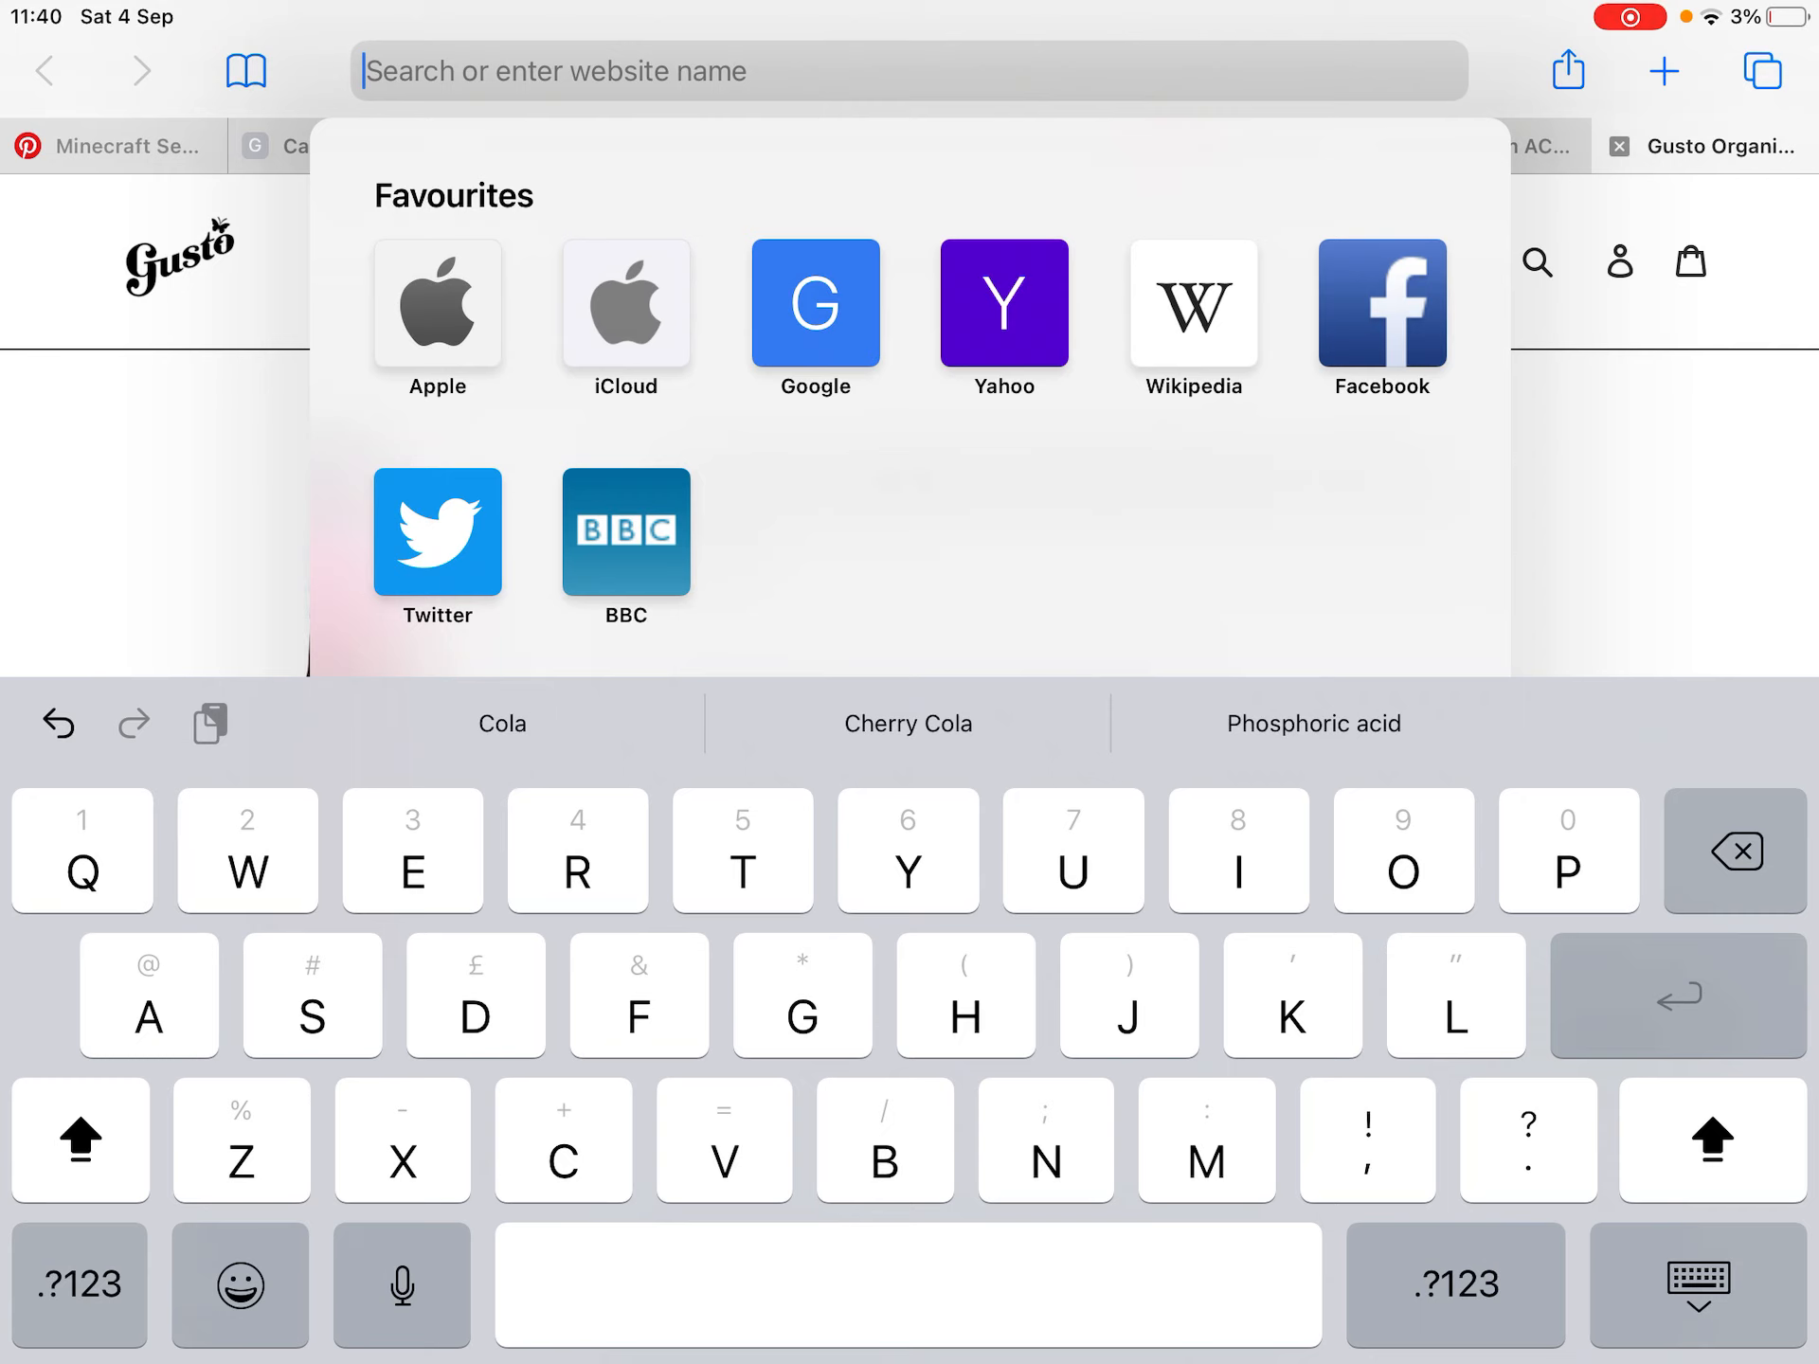
pyautogui.click(79, 1139)
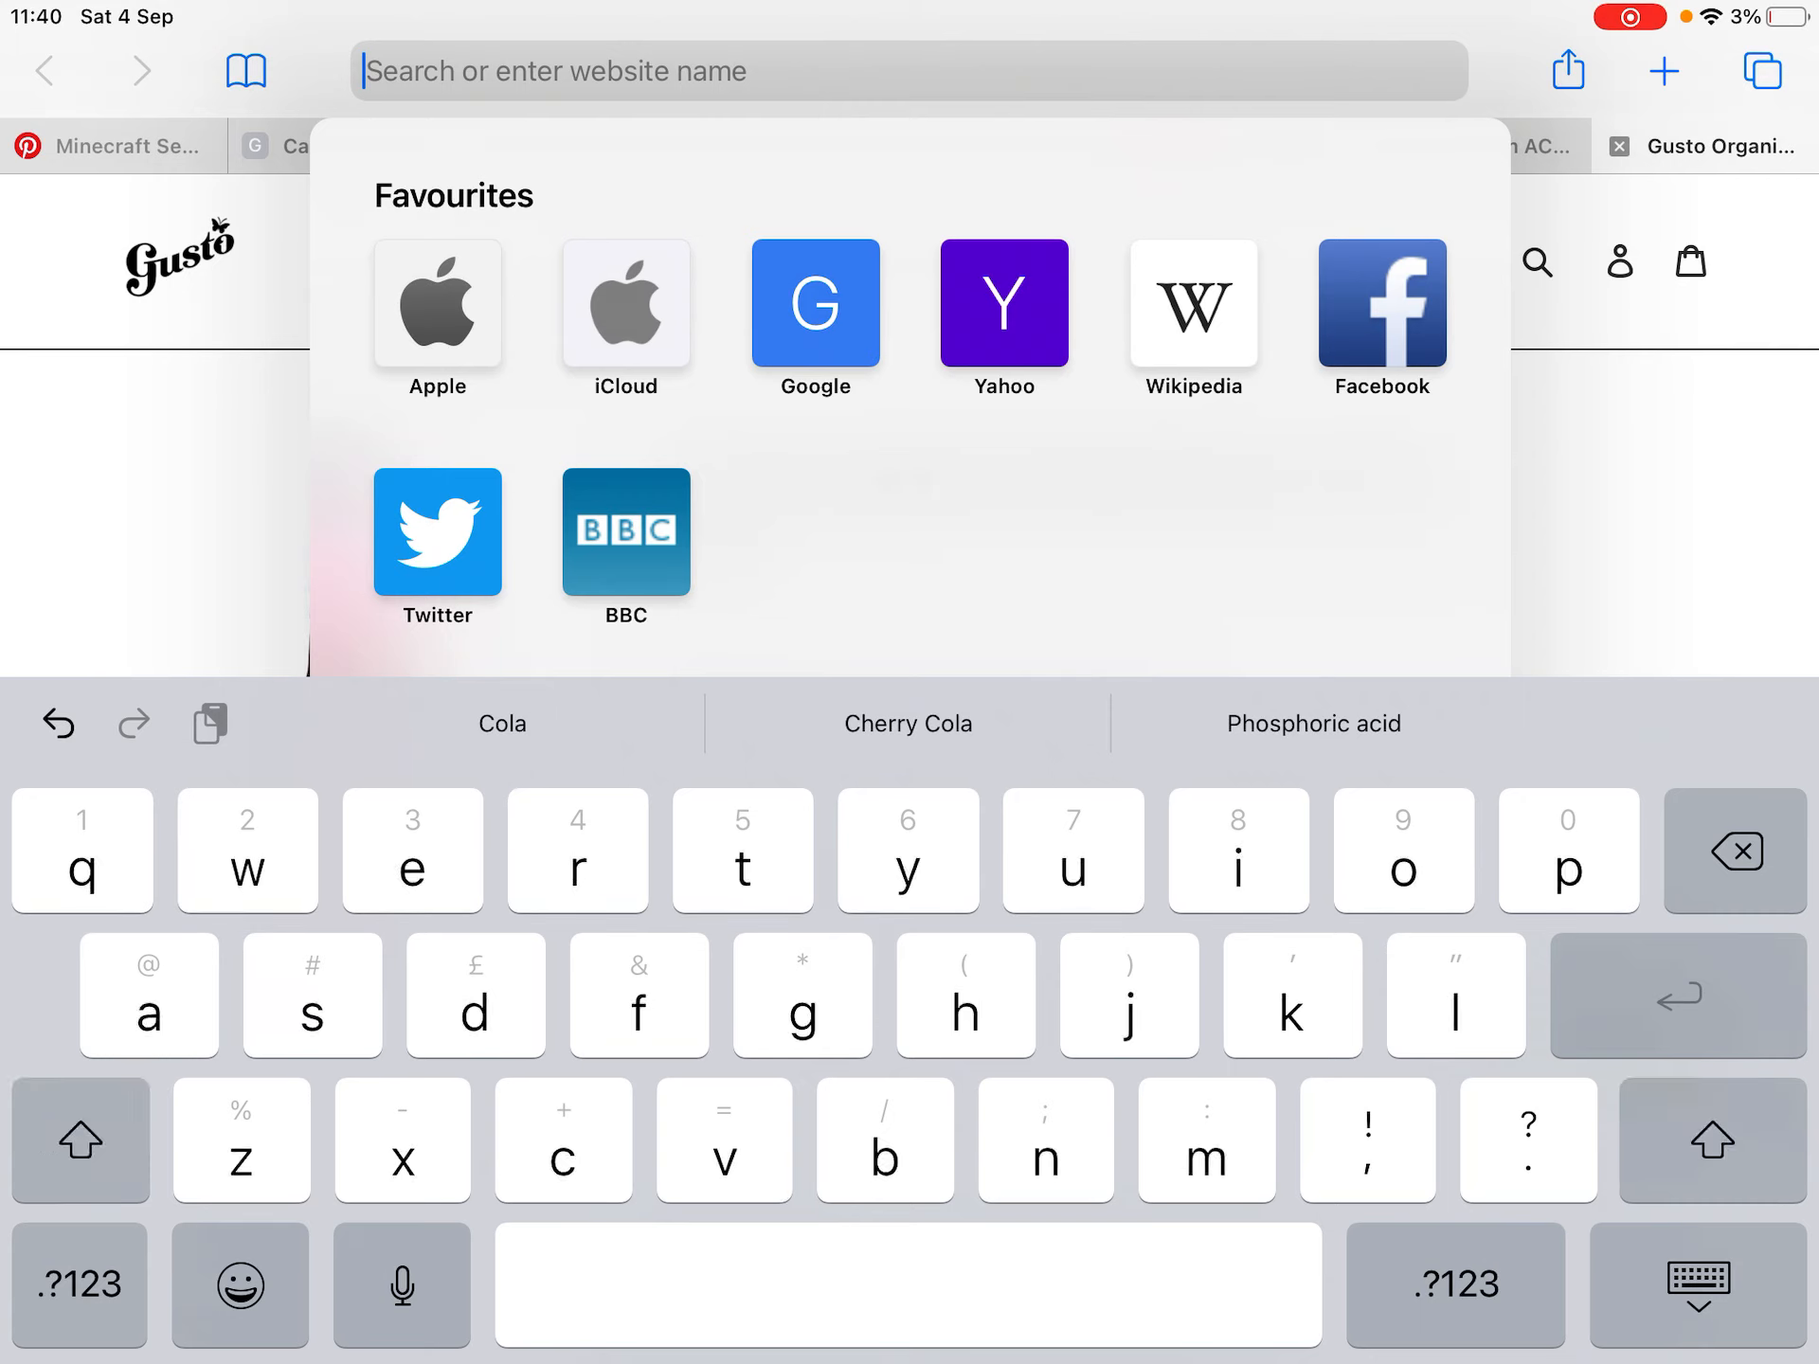
pyautogui.click(79, 1141)
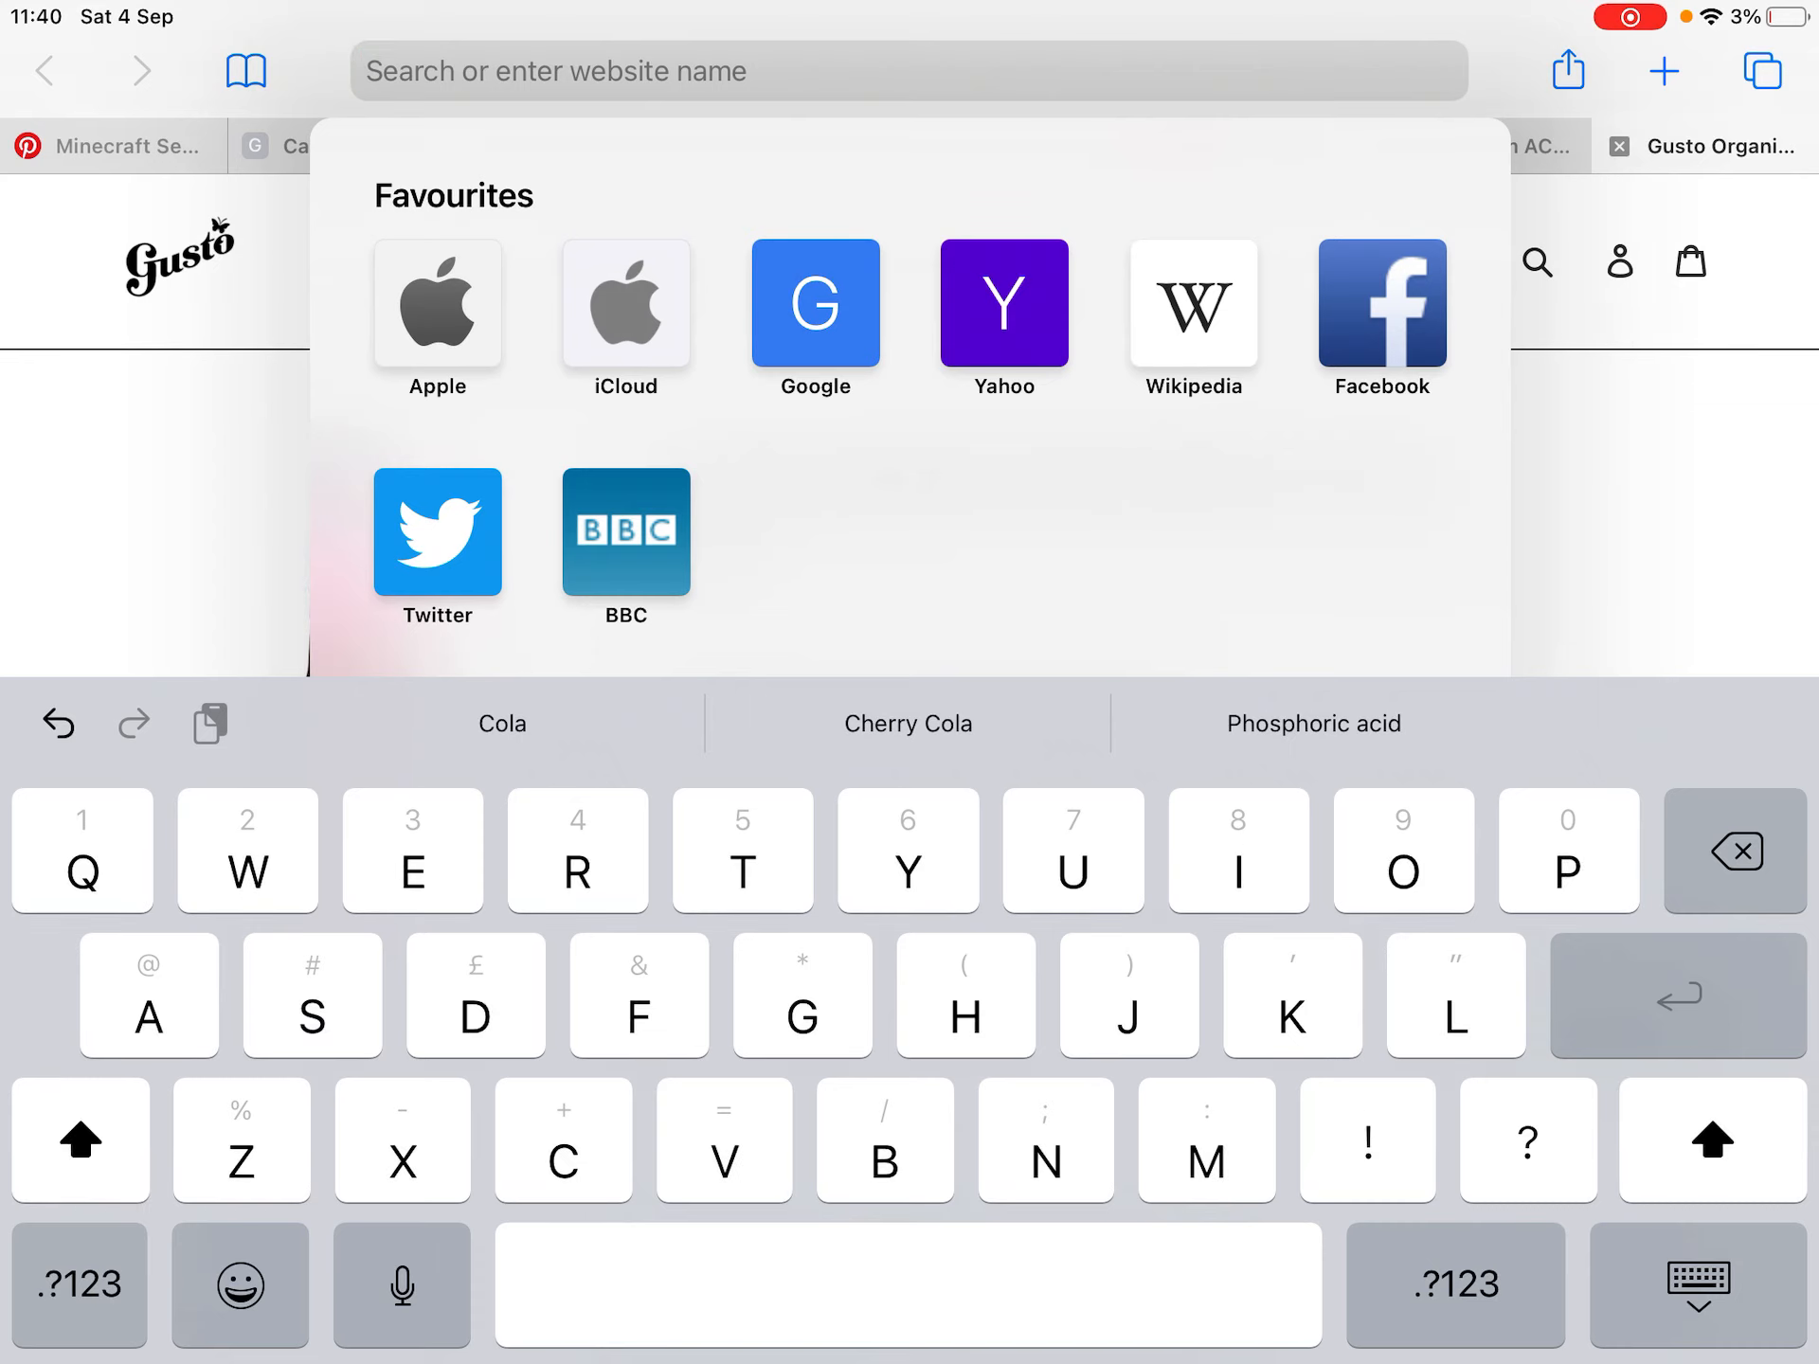
pyautogui.write('TH')
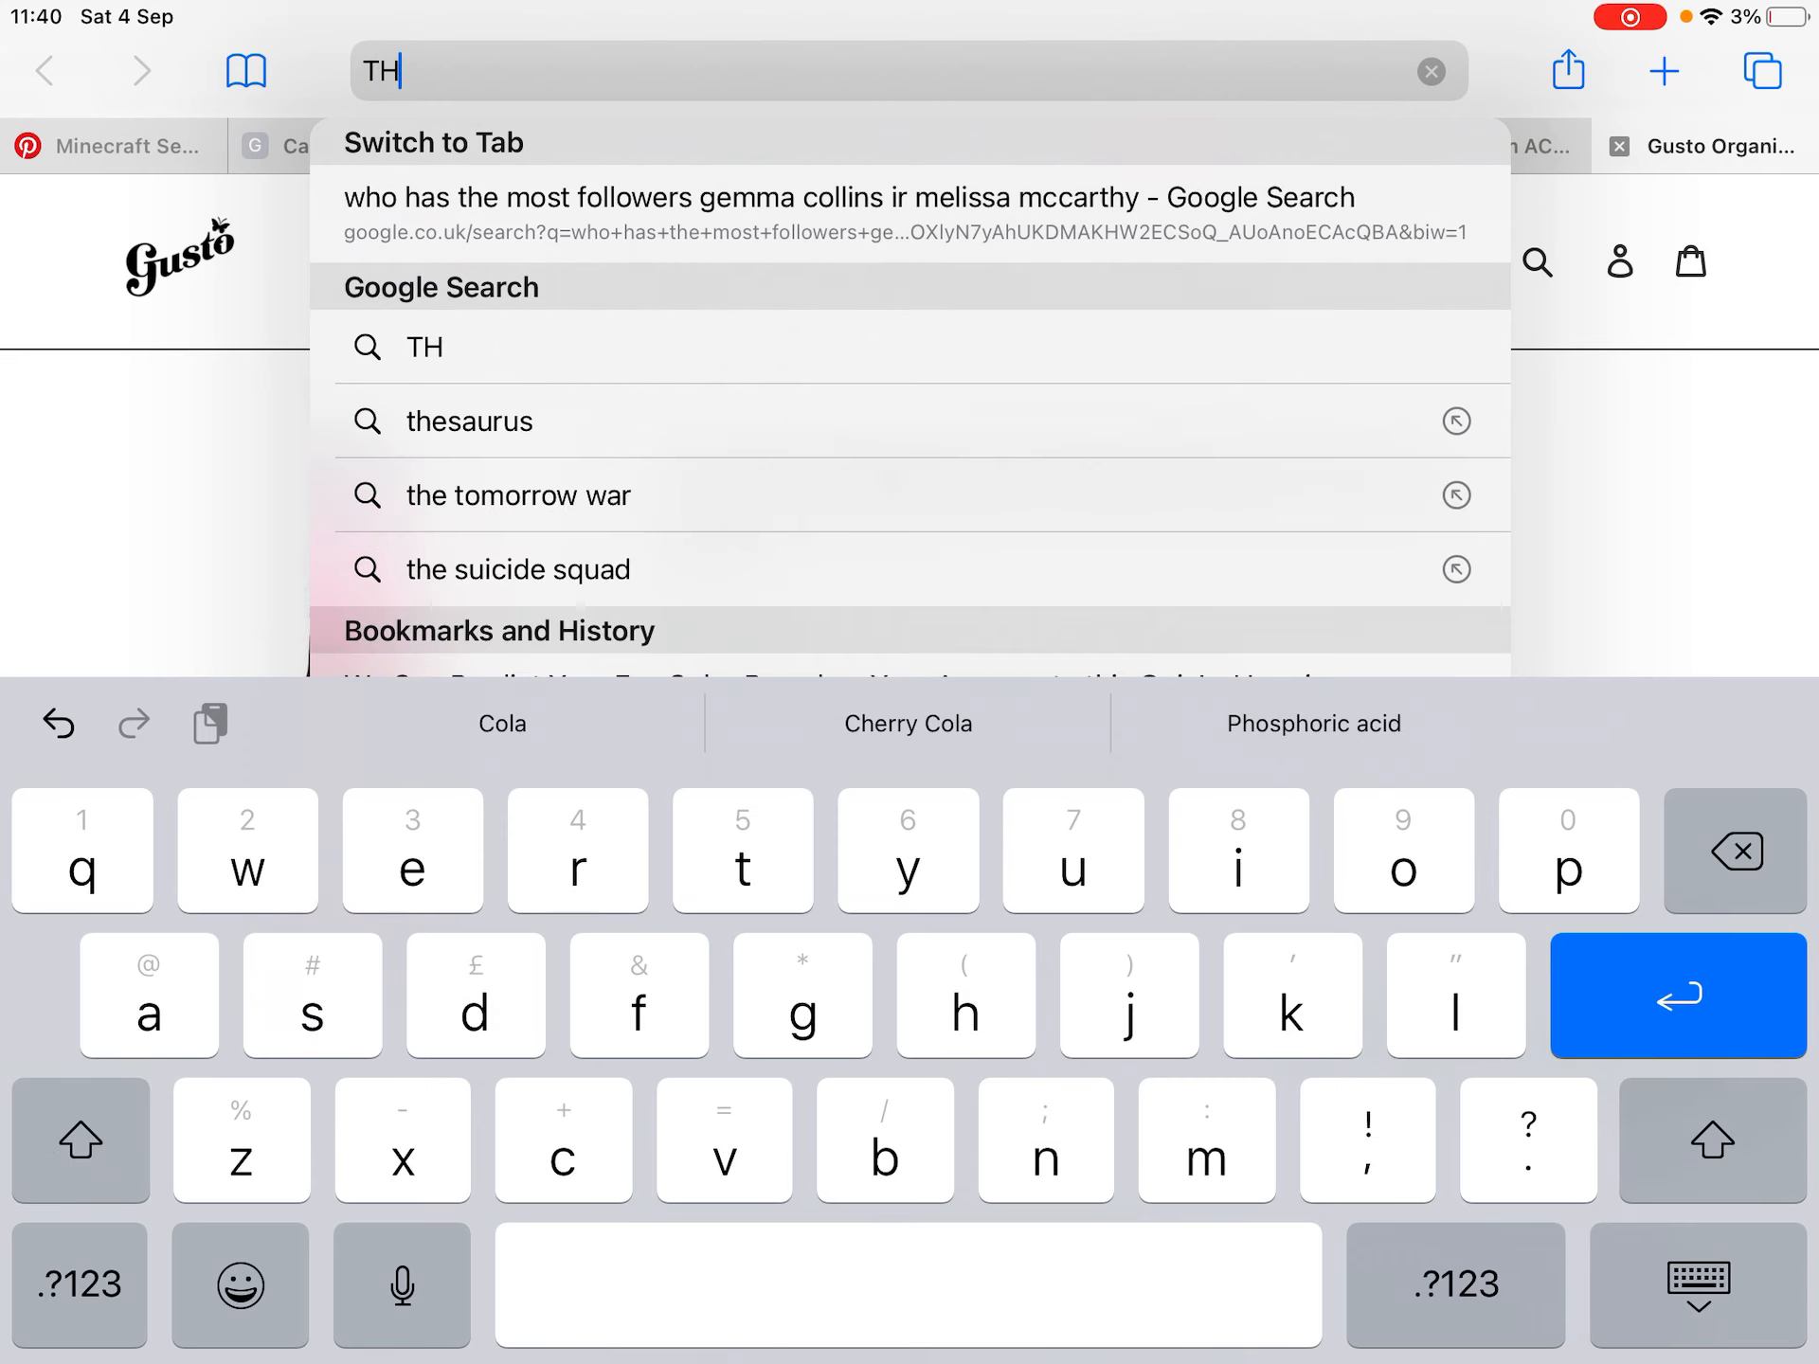
pyautogui.write('IS IS SO A')
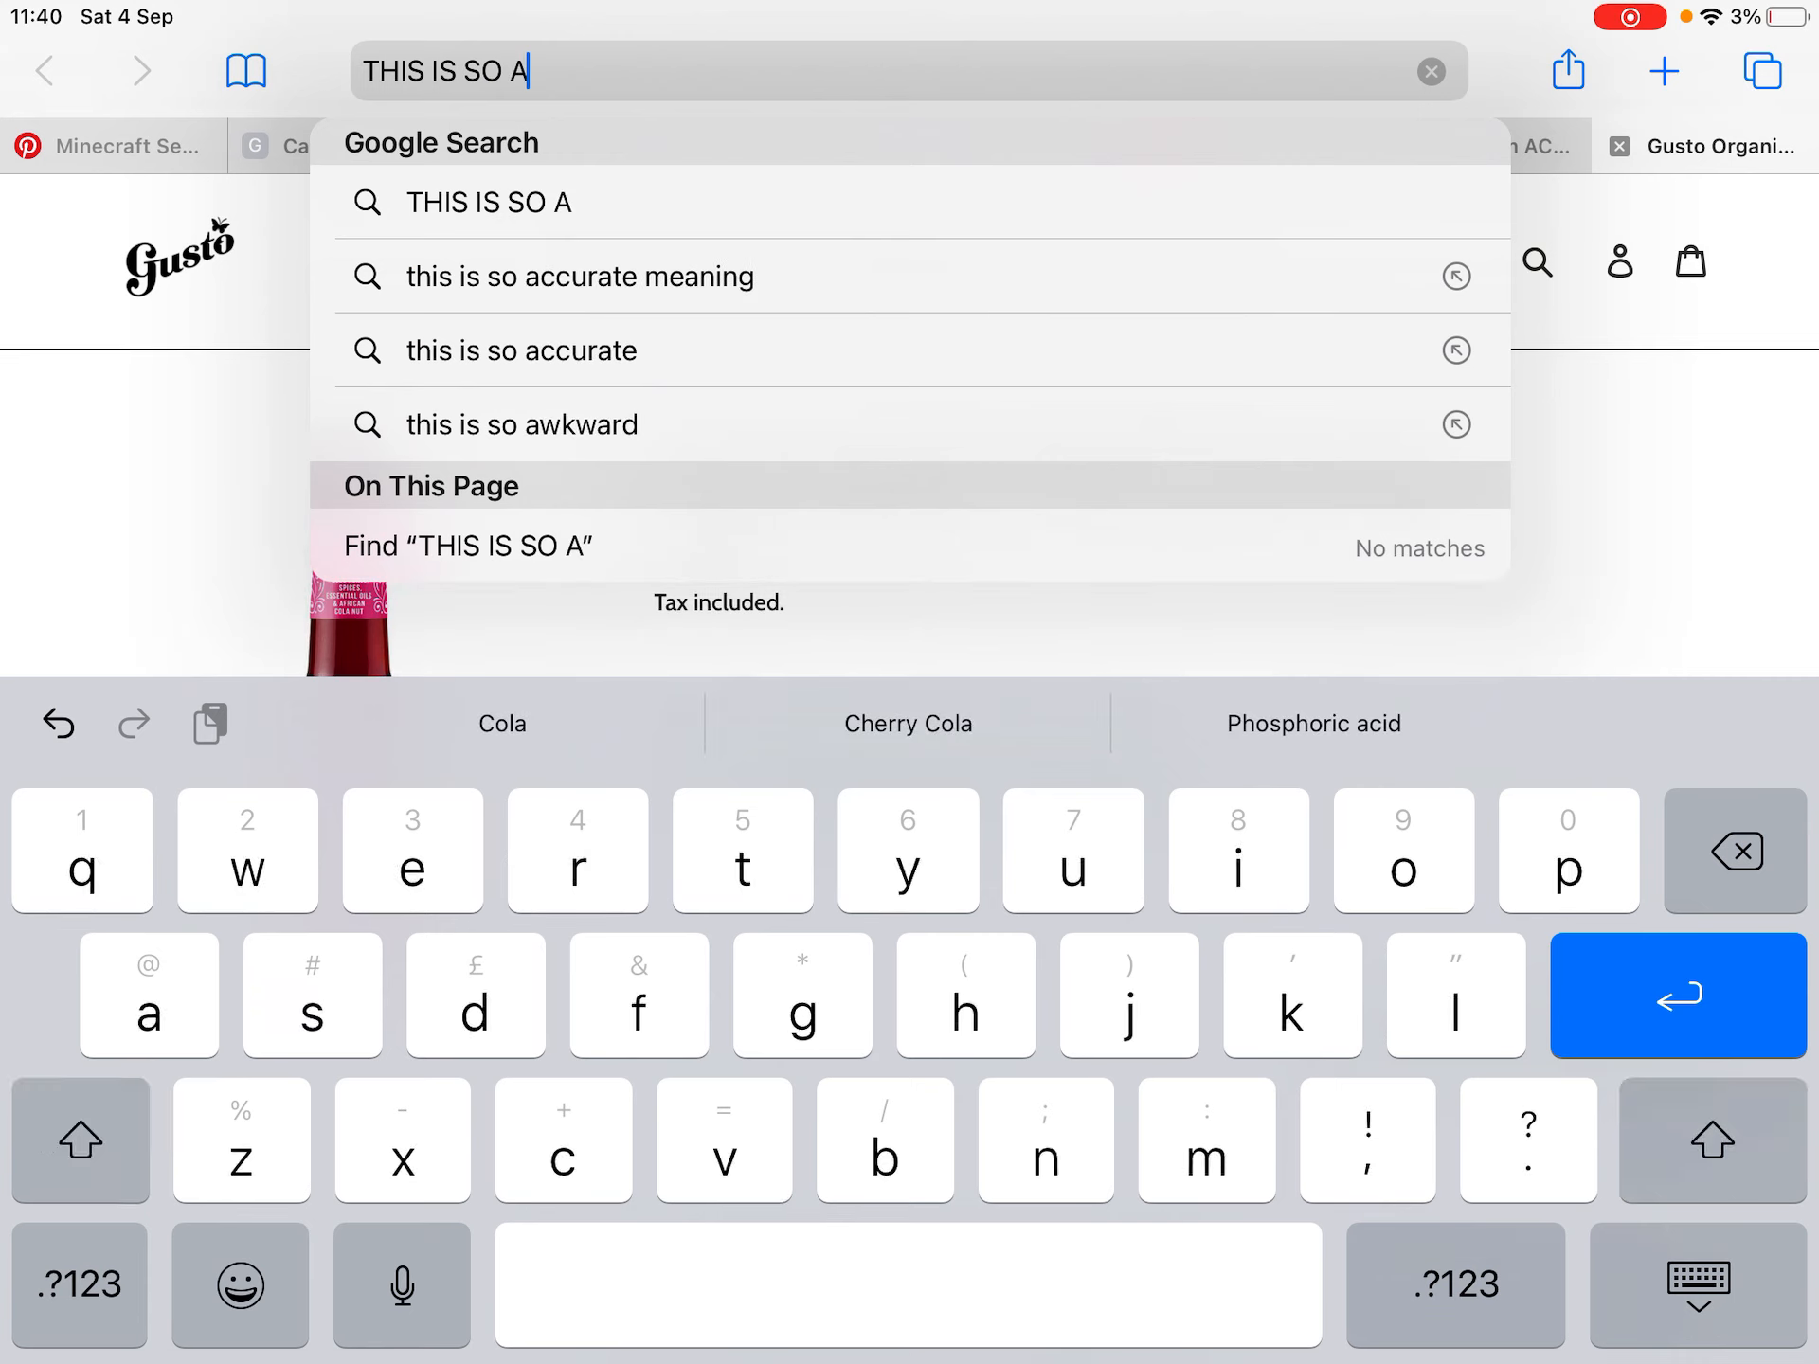
pyautogui.write('NNOYYING')
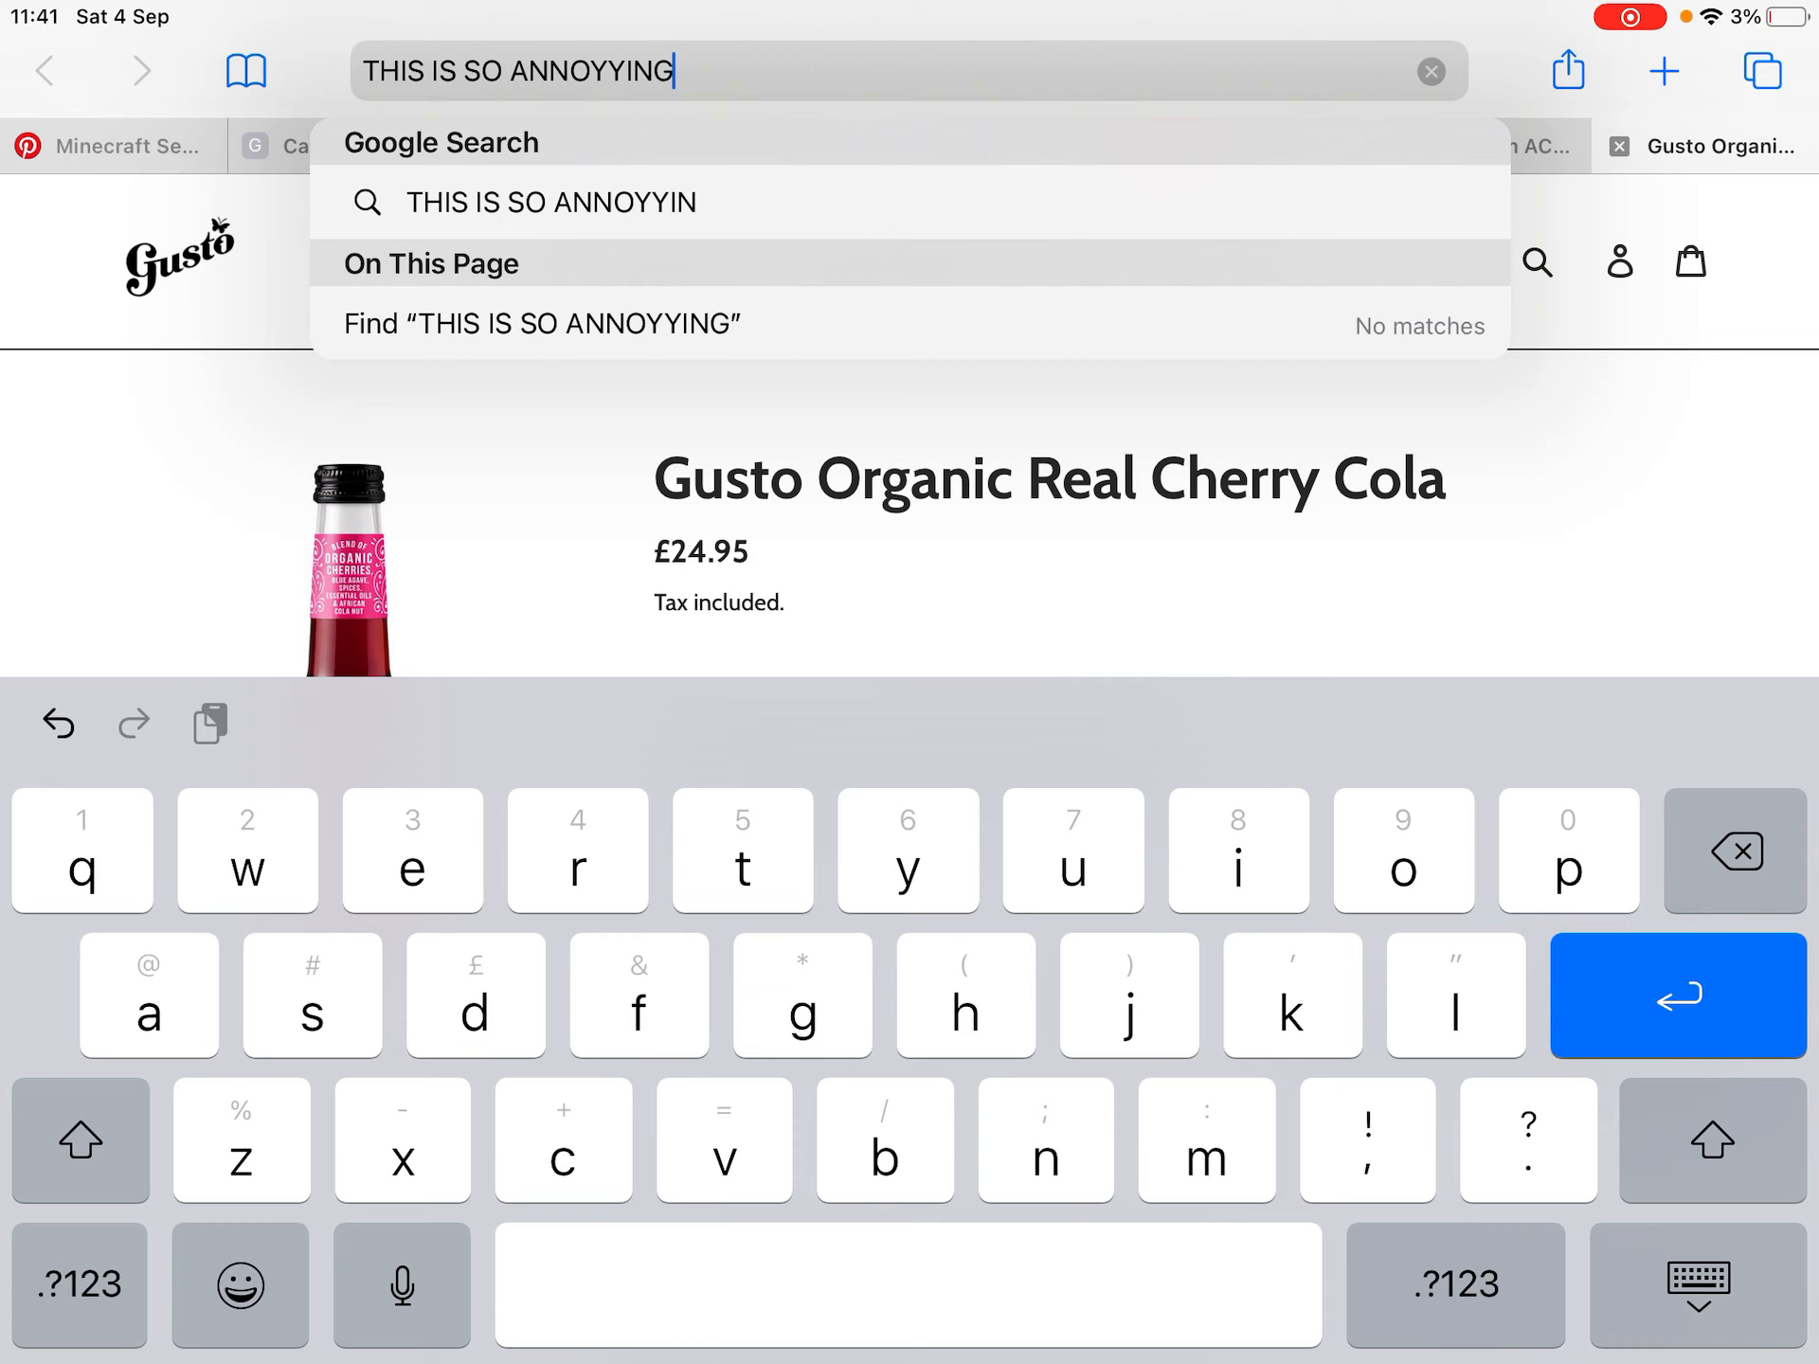
pyautogui.press('backspace')
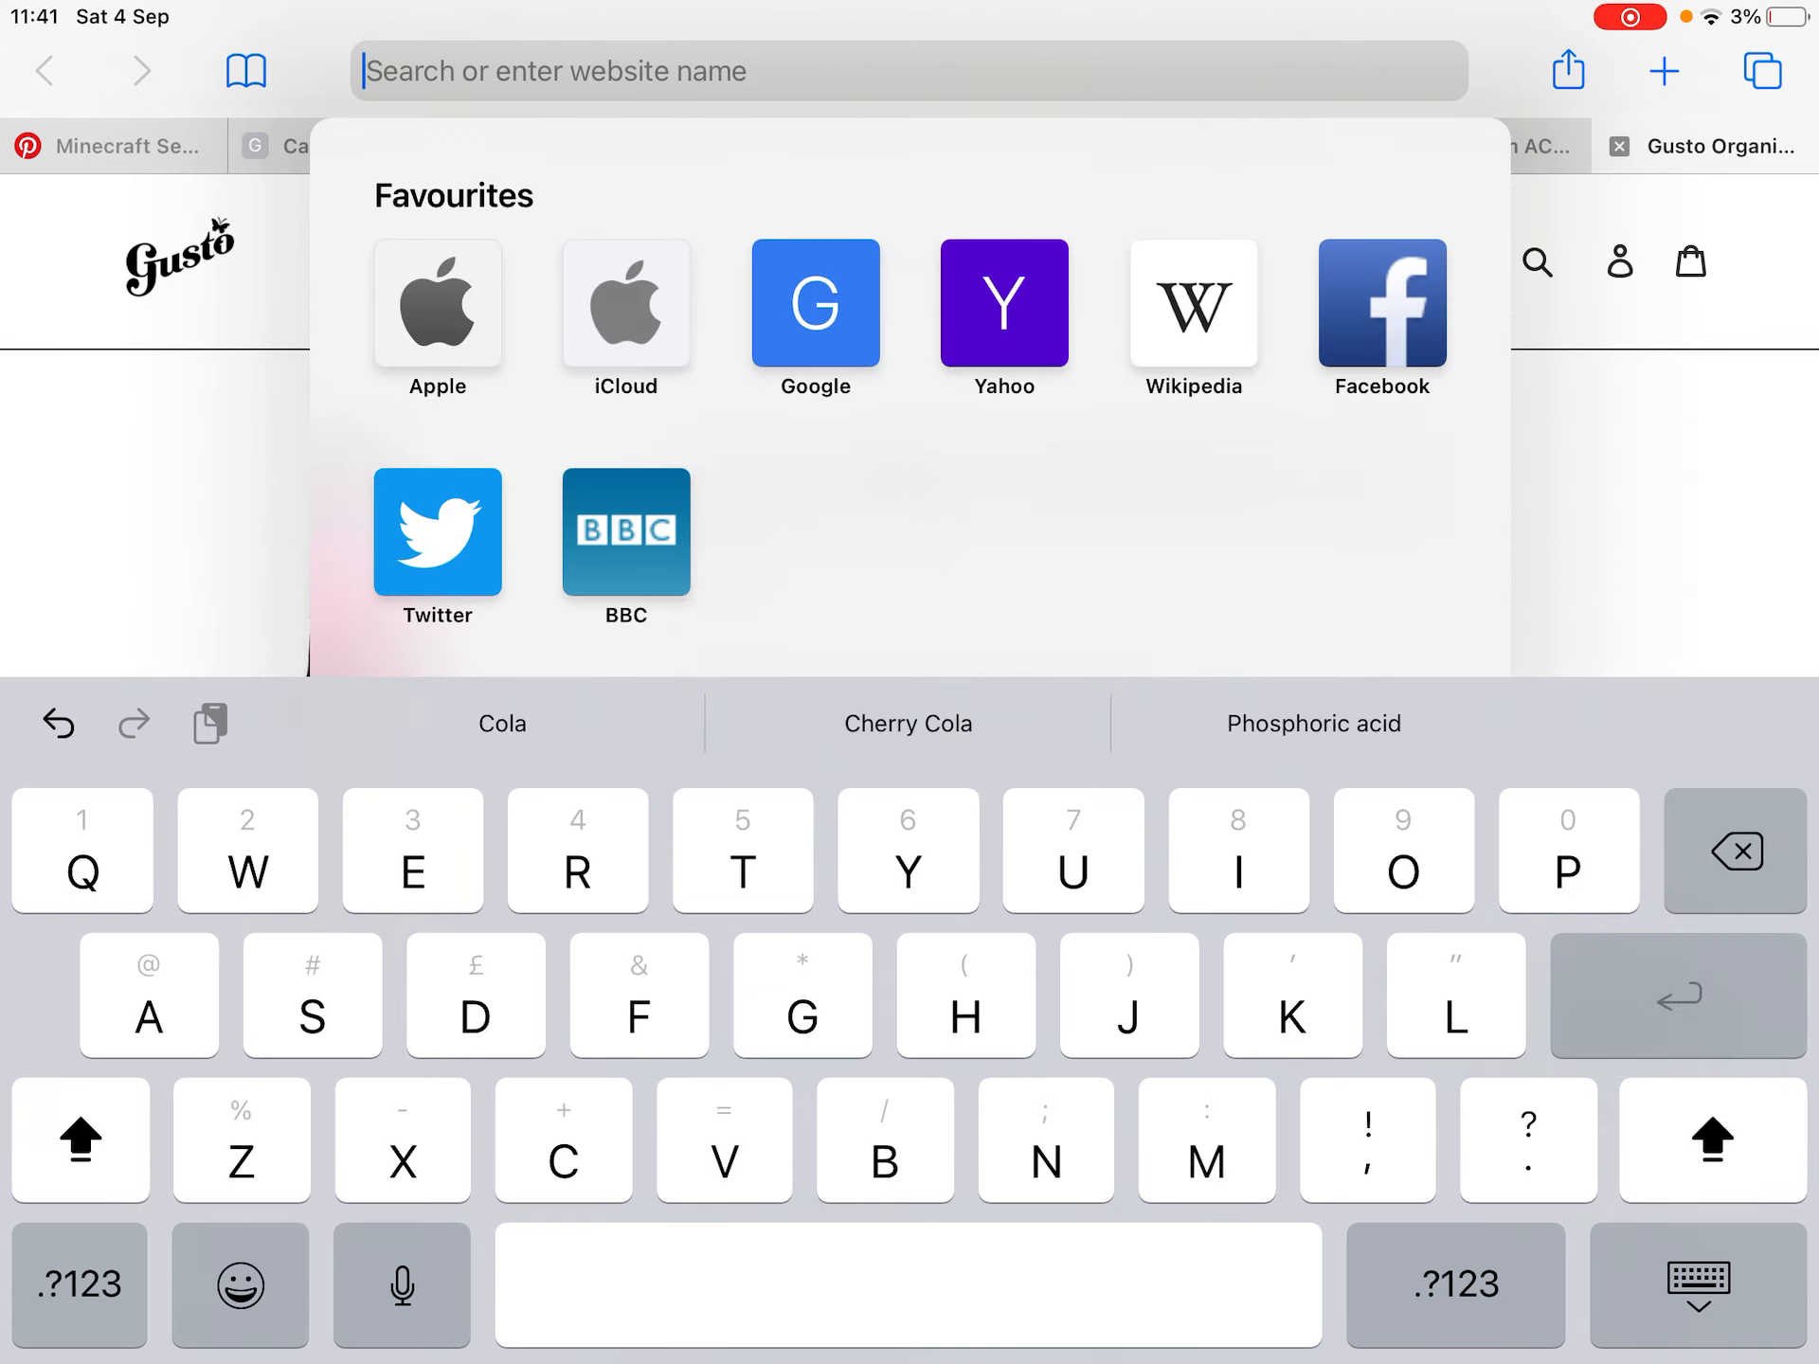
# Step: Enter 'THIS IS SO ANNOY' in all capitals in the address field
pyautogui.write('THIS IS')
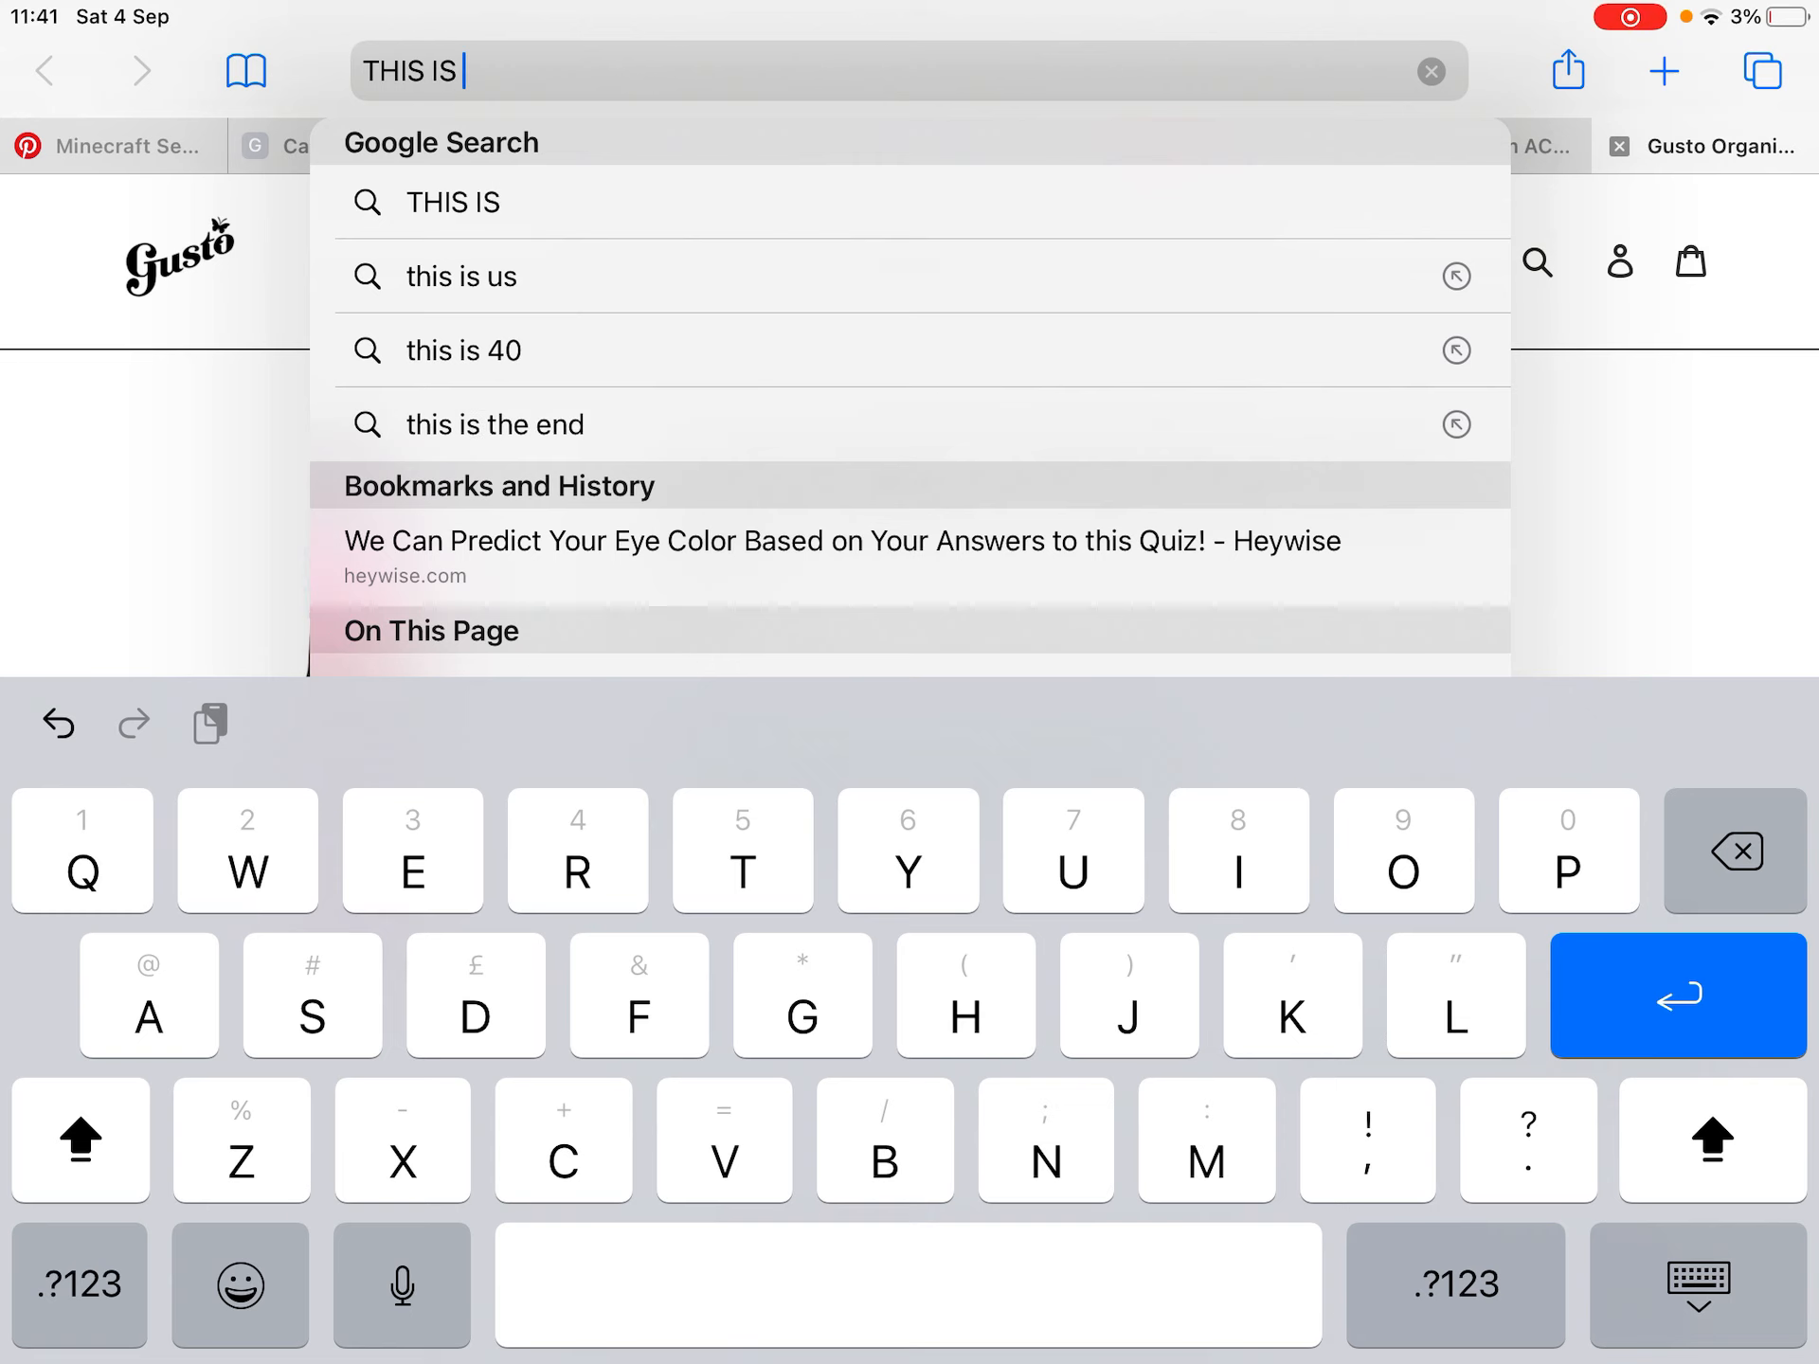
pyautogui.write('SO ANNO')
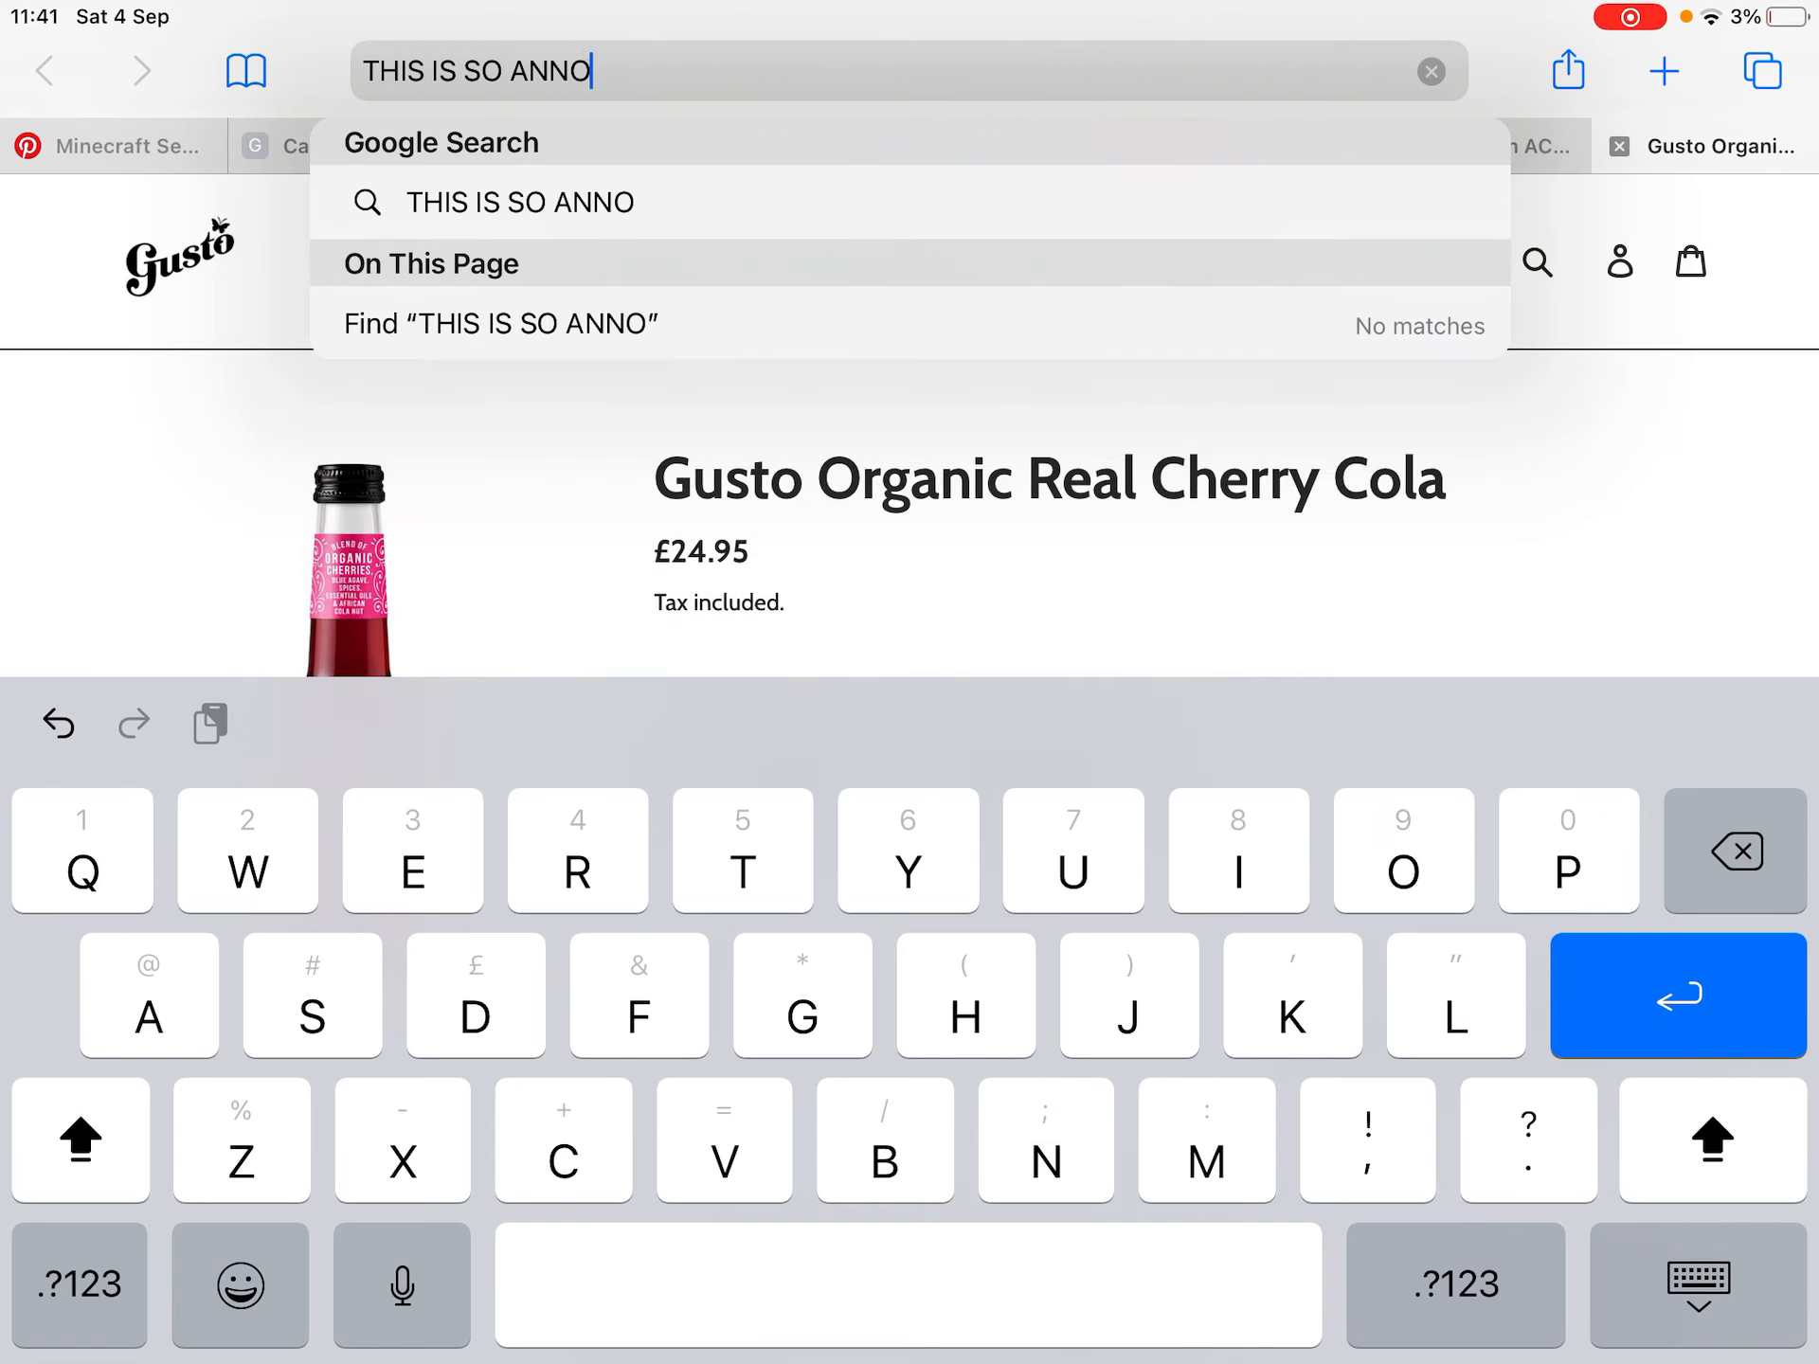
pyautogui.write('Y')
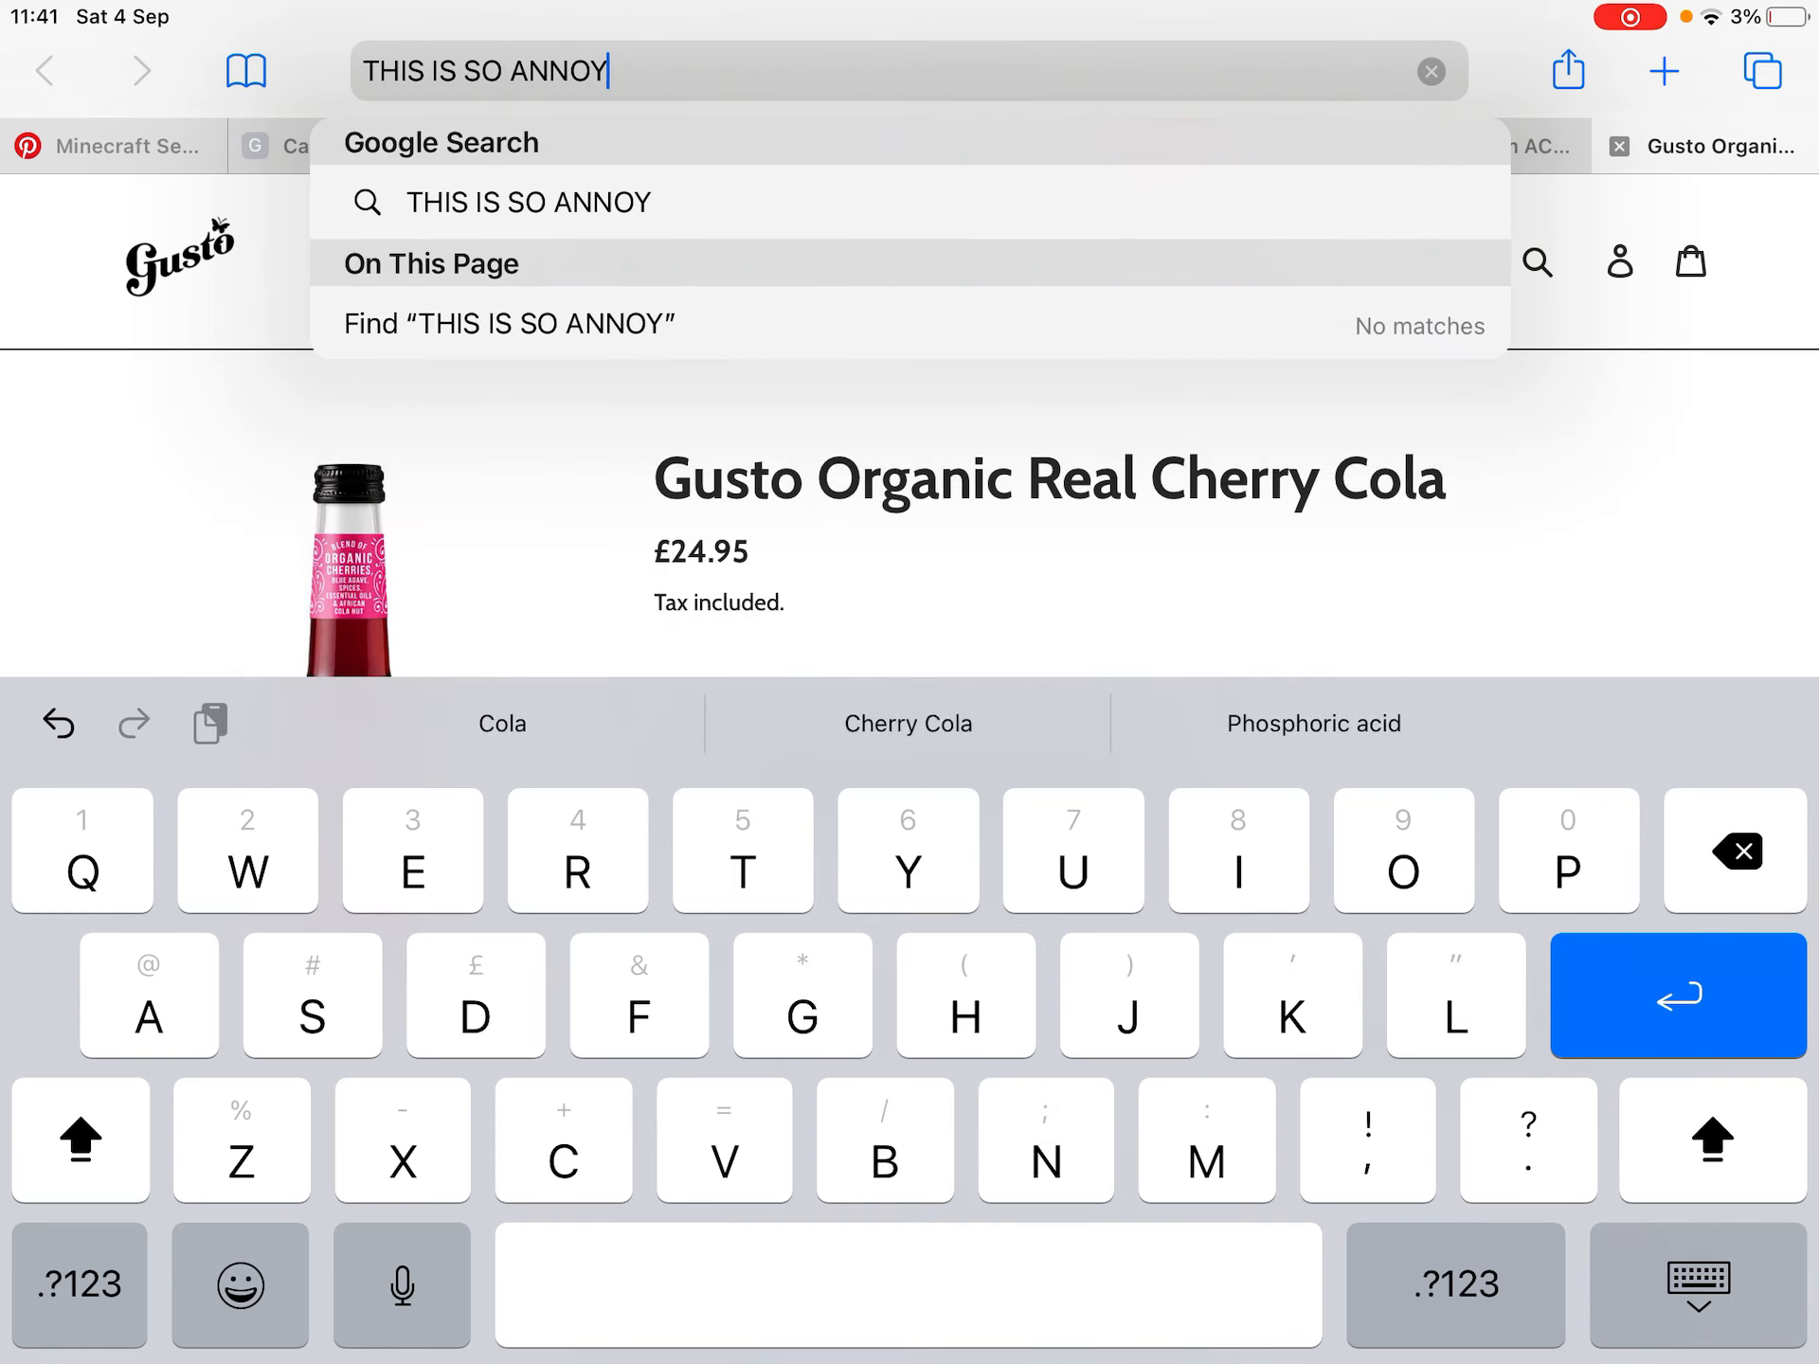